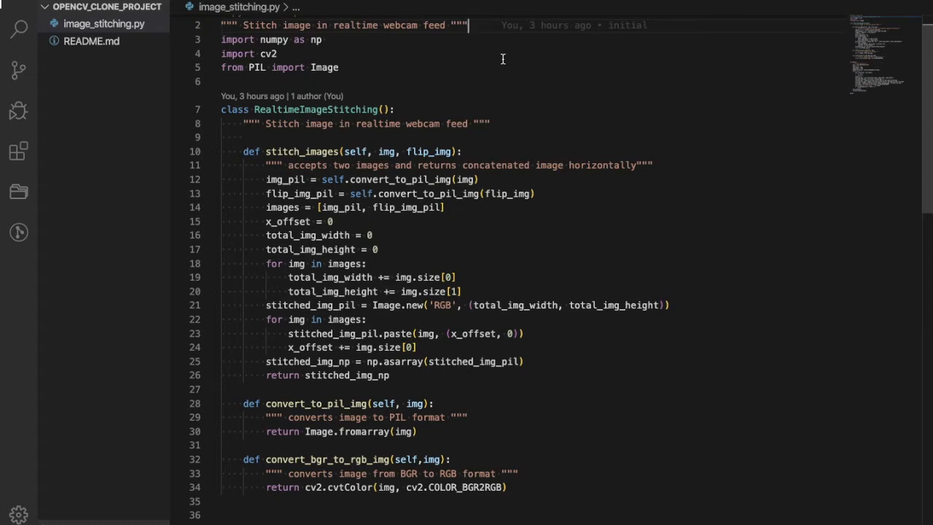
{"action": "mouse_move", "coordinate": [479, 100]}
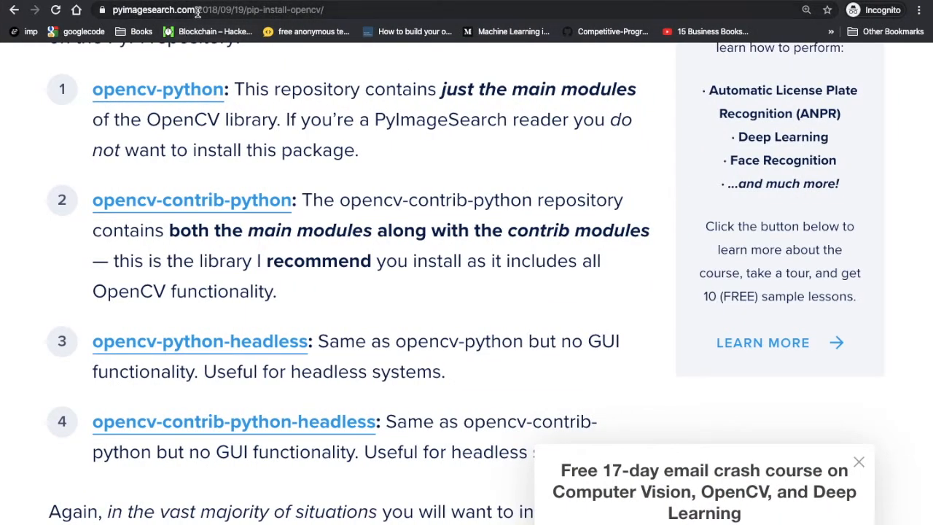
{"action": "mouse_move", "coordinate": [370, 187]}
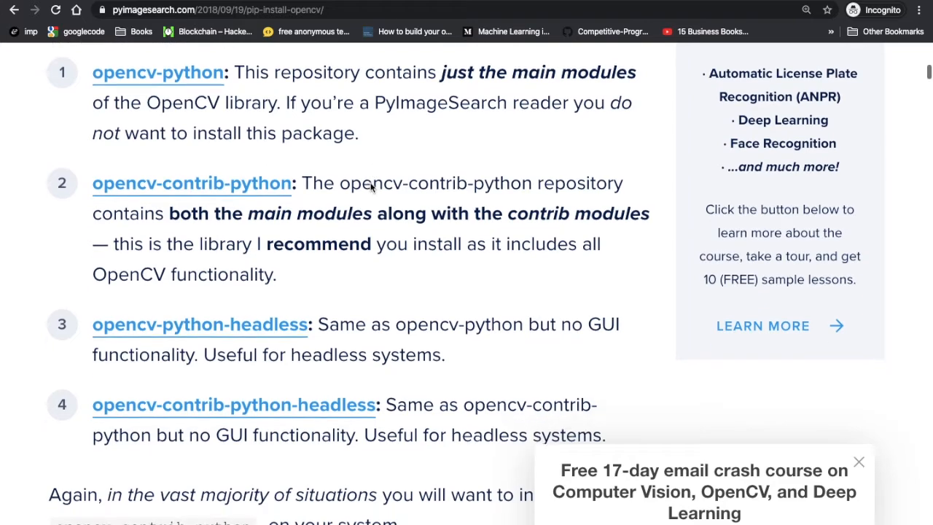
Step: Scroll the GeeksforGeeks virtual environment article to its Windows virtualenv steps
{"action": "scroll", "scroll_direction": "down", "scroll_amount": 3}
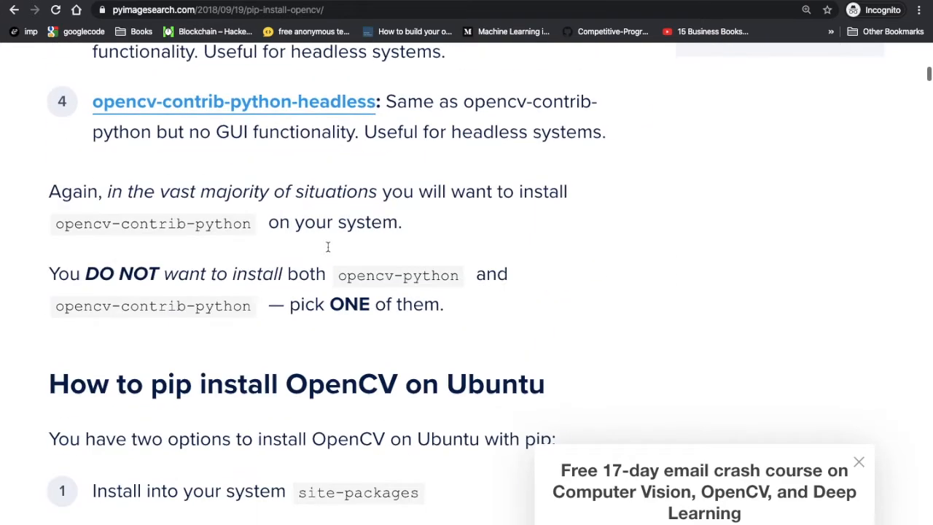
{"action": "scroll", "scroll_direction": "down", "scroll_amount": 3}
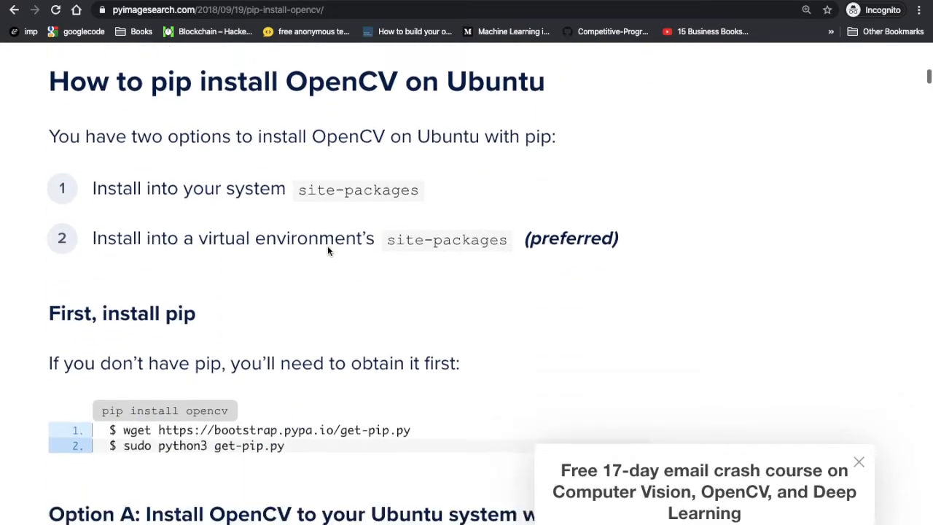
{"action": "scroll", "scroll_direction": "down", "scroll_amount": 3}
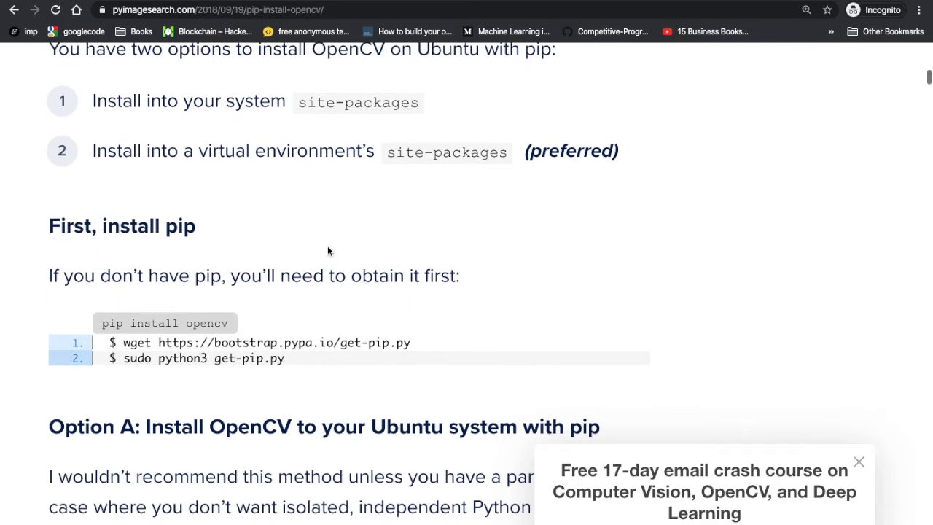
{"action": "scroll", "scroll_direction": "down", "scroll_amount": 3}
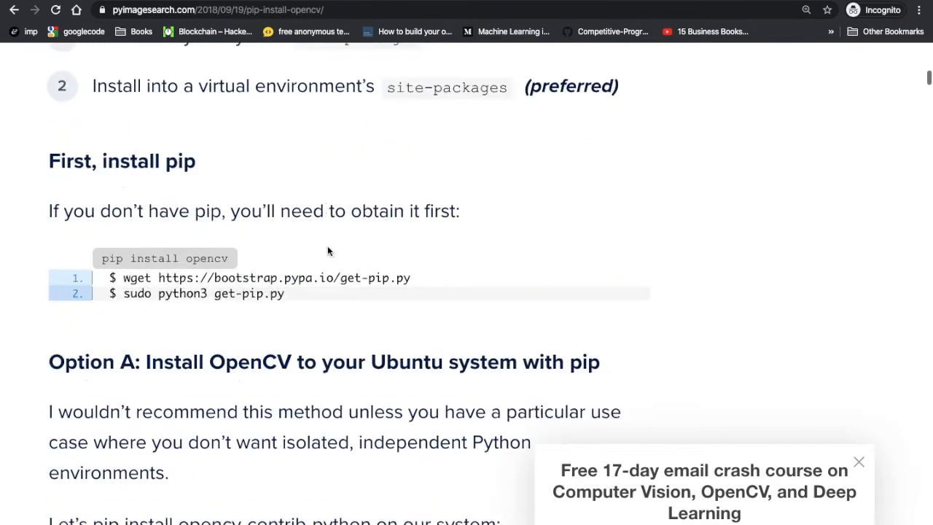
{"action": "scroll", "scroll_direction": "up", "scroll_amount": 3}
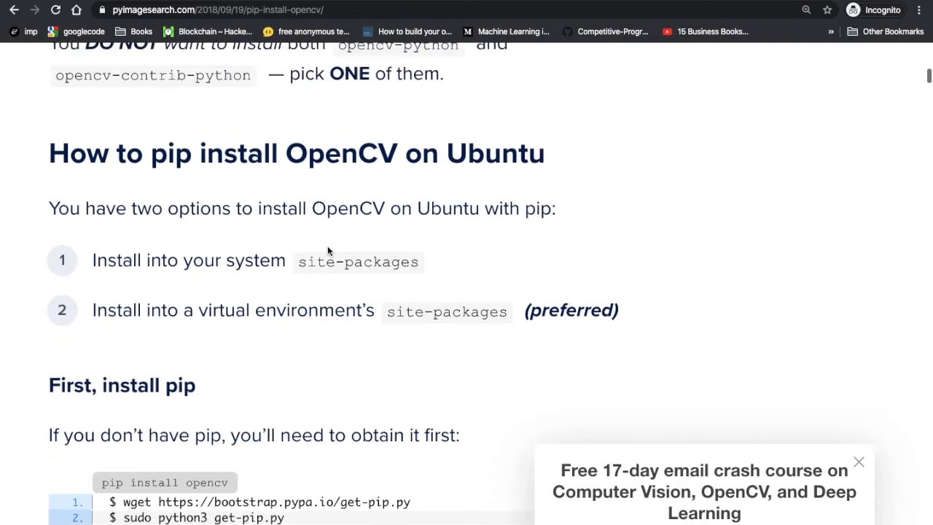
{"action": "scroll", "scroll_direction": "up", "scroll_amount": 3}
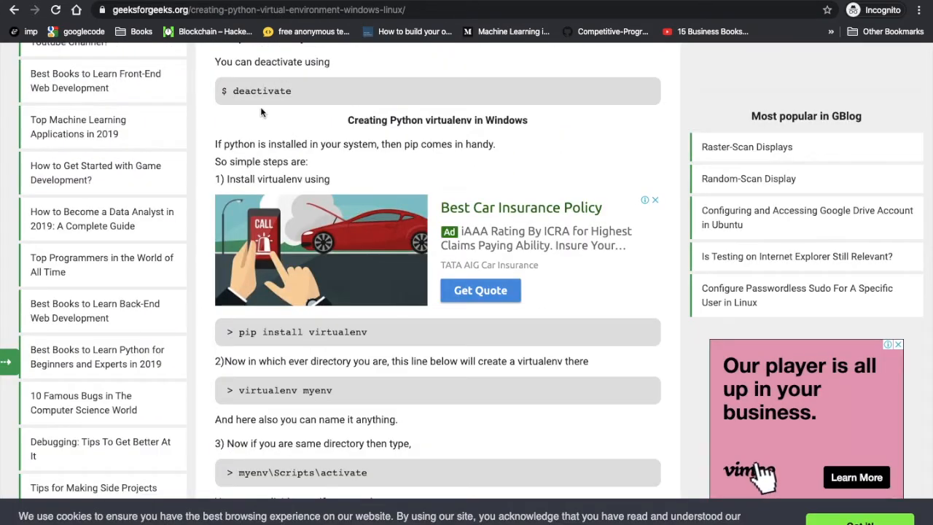
{"action": "scroll", "scroll_direction": "down", "scroll_amount": 3}
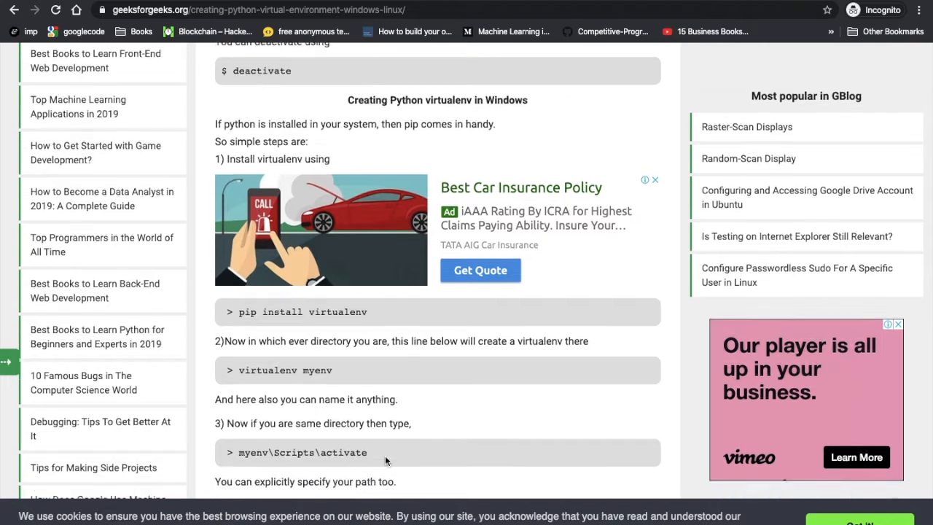
{"action": "scroll", "scroll_direction": "down", "scroll_amount": 3}
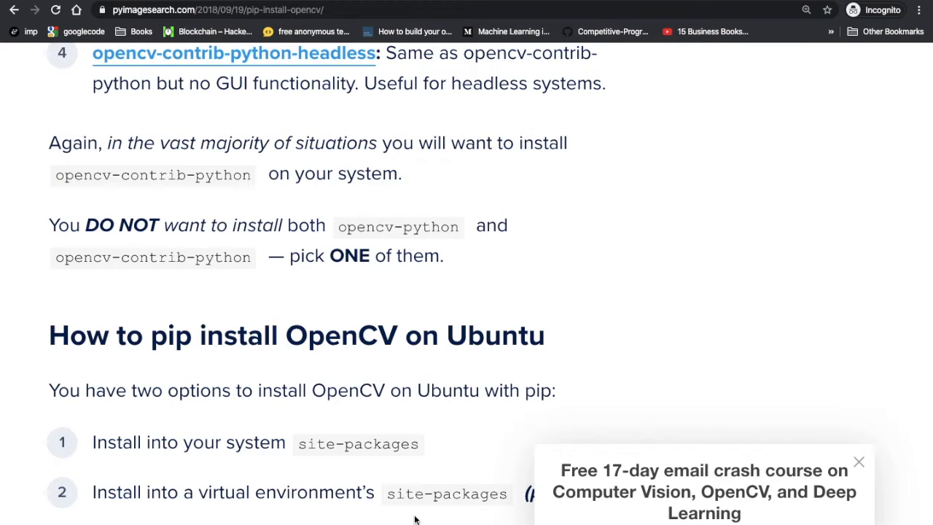
Step: Return to PyImageSearch and scroll up to the four pip-installable OpenCV packages, including contrib
{"action": "key", "text": "alt+tab"}
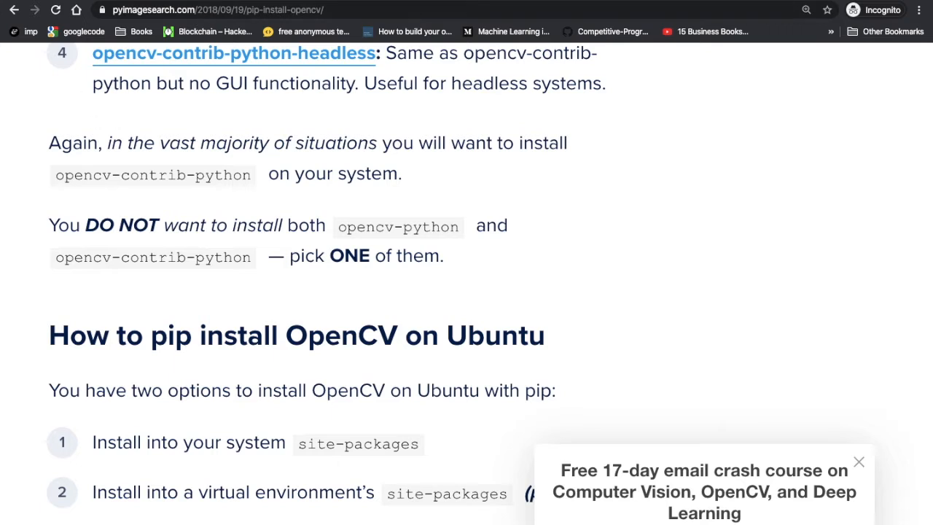
{"action": "mouse_move", "coordinate": [293, 321]}
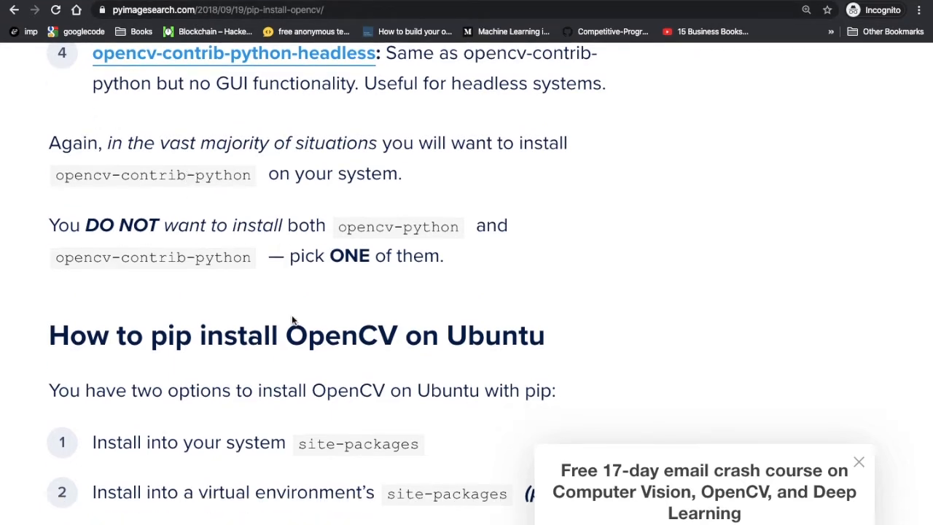
{"action": "scroll", "scroll_direction": "up", "scroll_amount": 3}
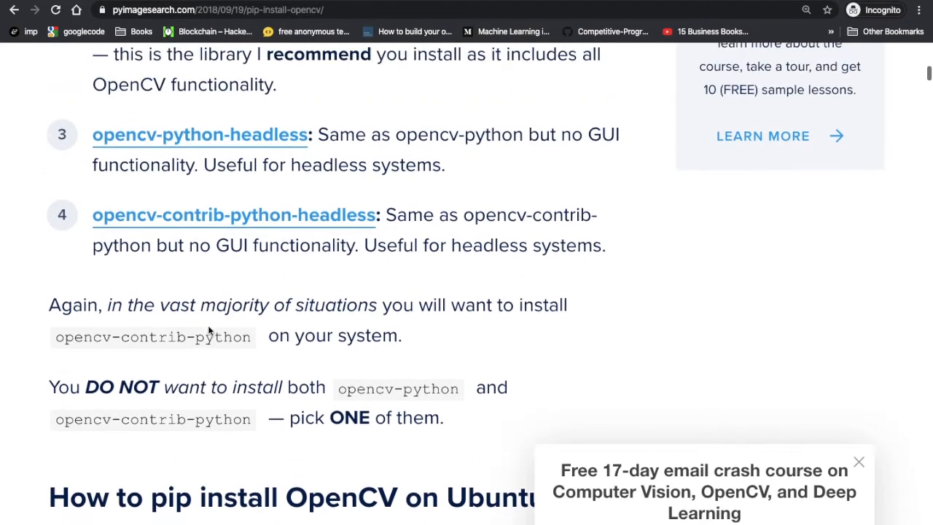
{"action": "scroll", "scroll_direction": "up", "scroll_amount": 3}
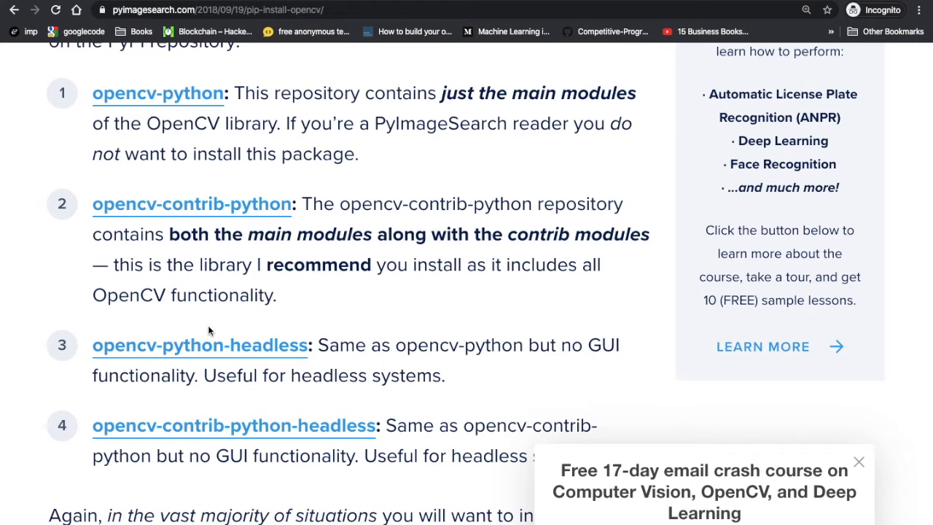
{"action": "scroll", "scroll_direction": "up", "scroll_amount": 3}
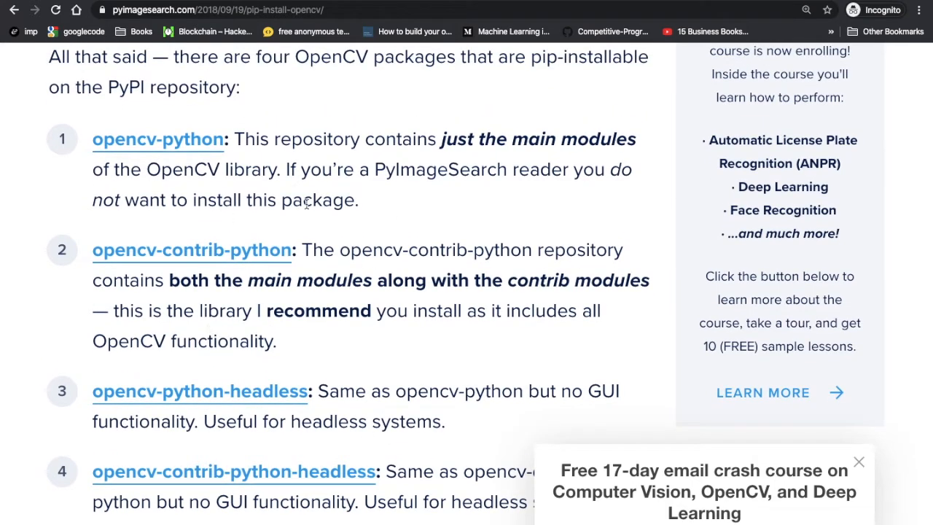
{"action": "mouse_move", "coordinate": [205, 146]}
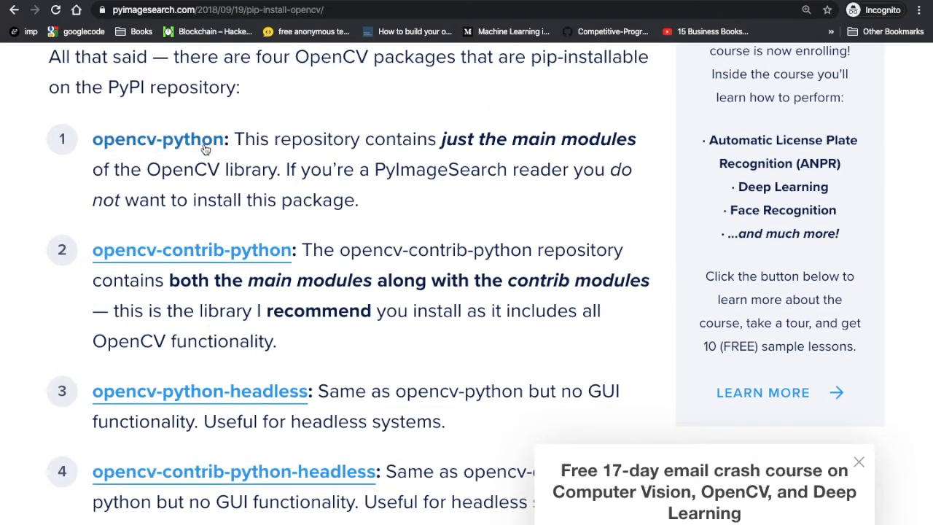
{"action": "mouse_move", "coordinate": [364, 250]}
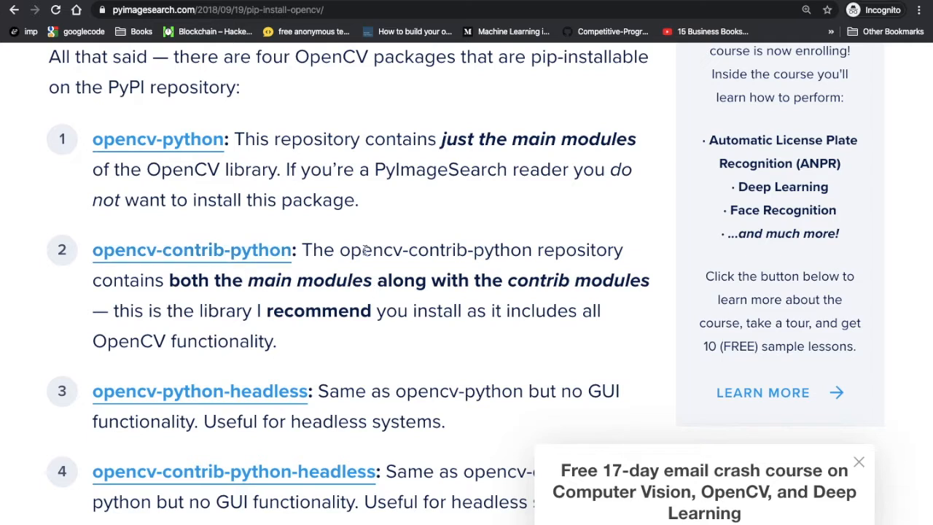
{"action": "mouse_move", "coordinate": [399, 337]}
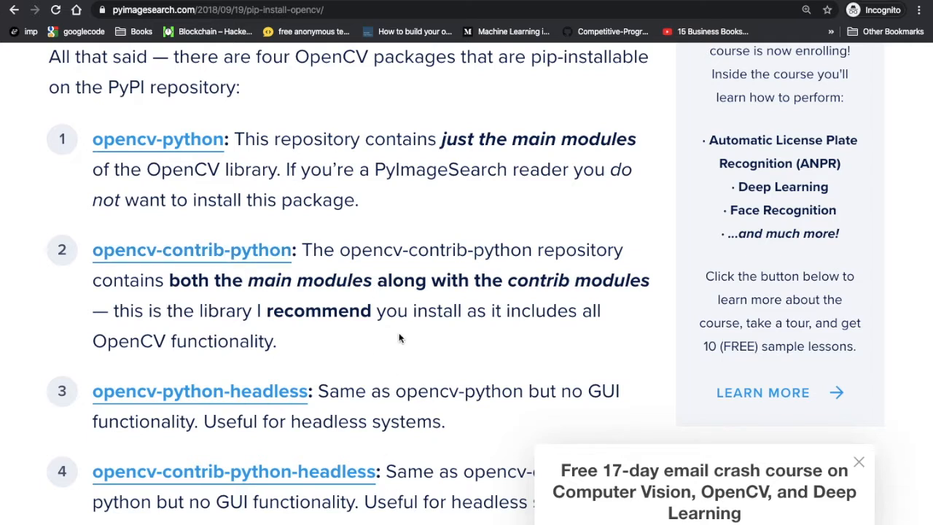
{"action": "mouse_move", "coordinate": [364, 246]}
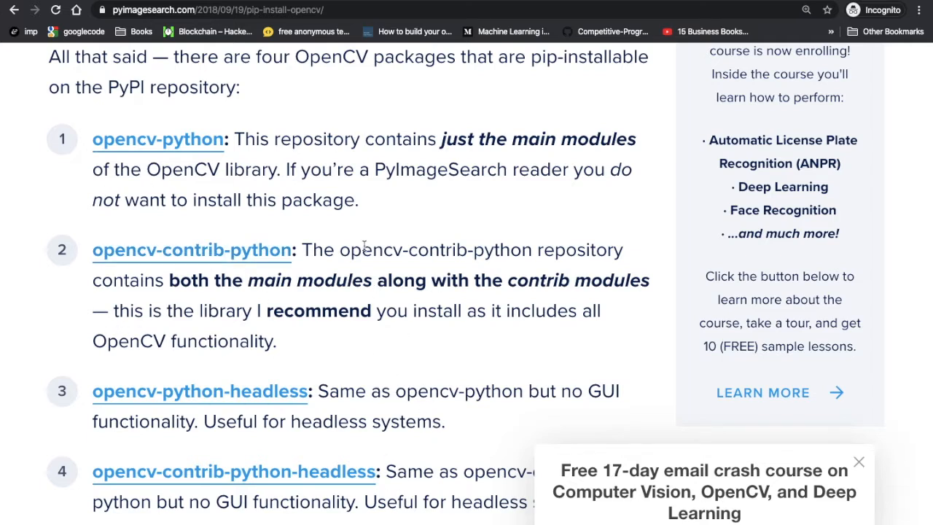
{"action": "scroll", "scroll_direction": "up", "scroll_amount": 3}
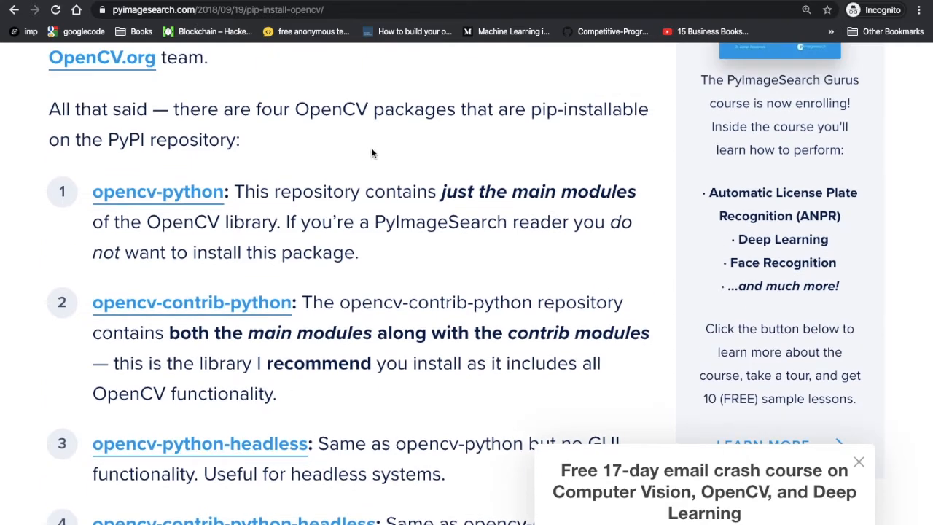
{"action": "scroll", "scroll_direction": "down", "scroll_amount": 3}
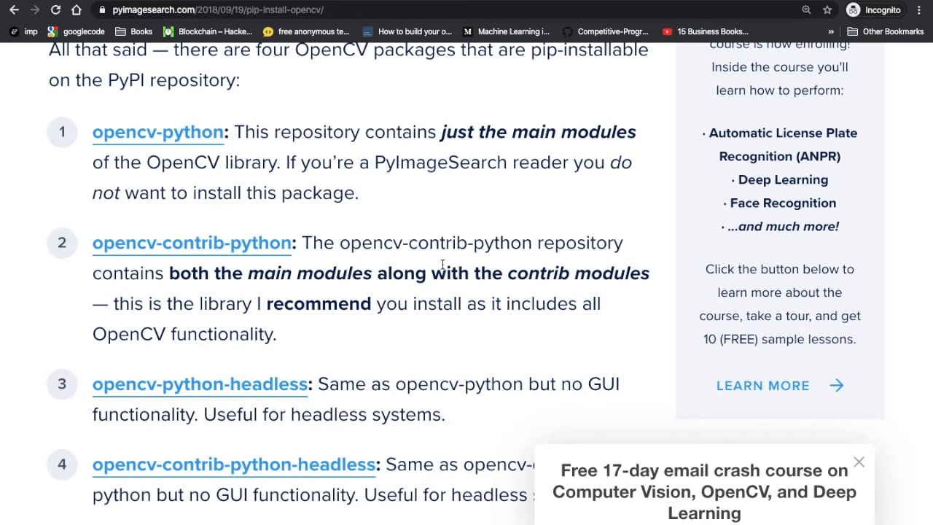
{"action": "mouse_move", "coordinate": [445, 303]}
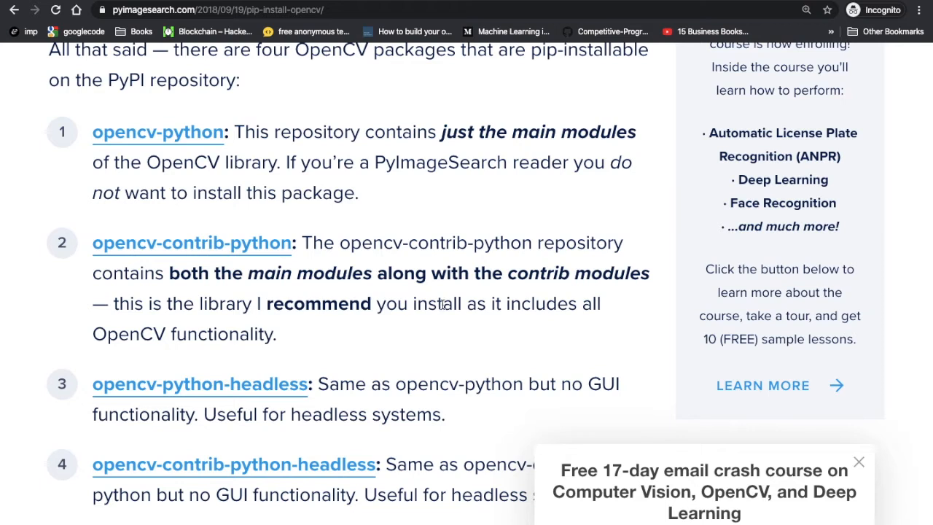
{"action": "mouse_move", "coordinate": [470, 275]}
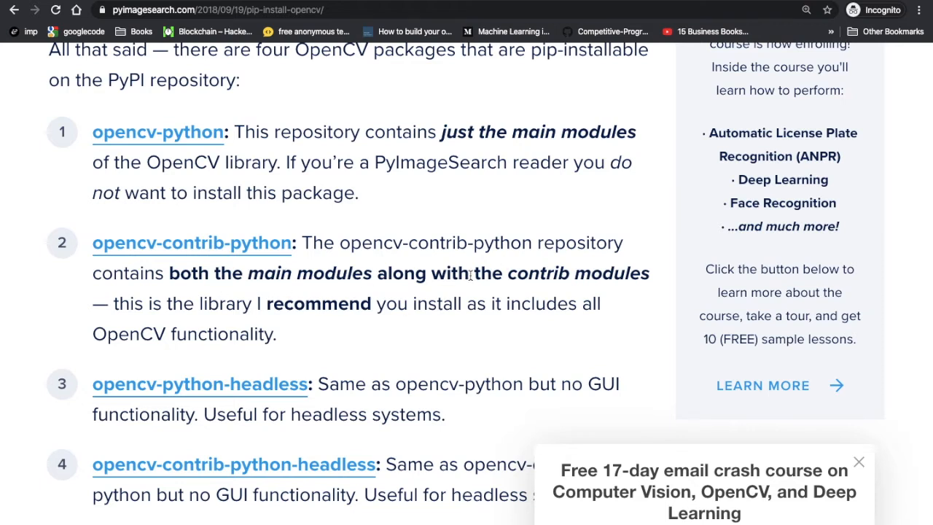
{"action": "mouse_move", "coordinate": [338, 272]}
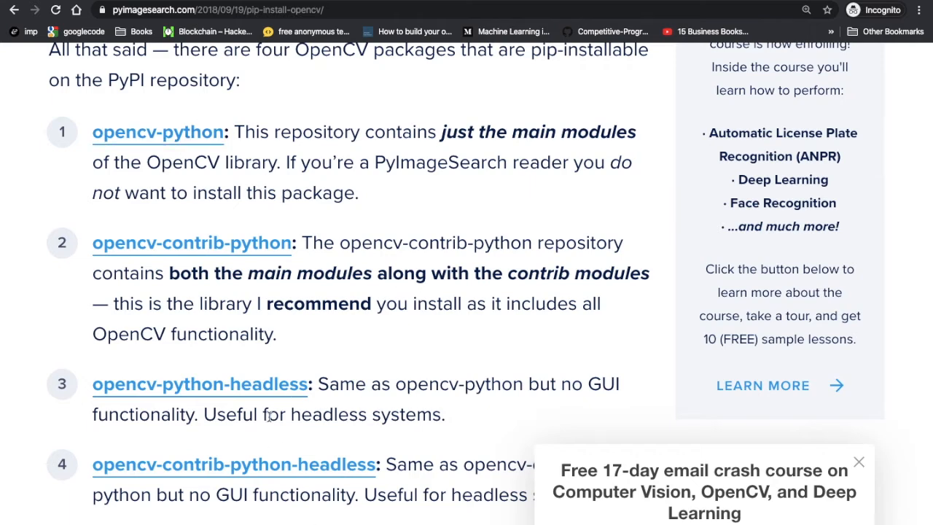
{"action": "mouse_move", "coordinate": [458, 150]}
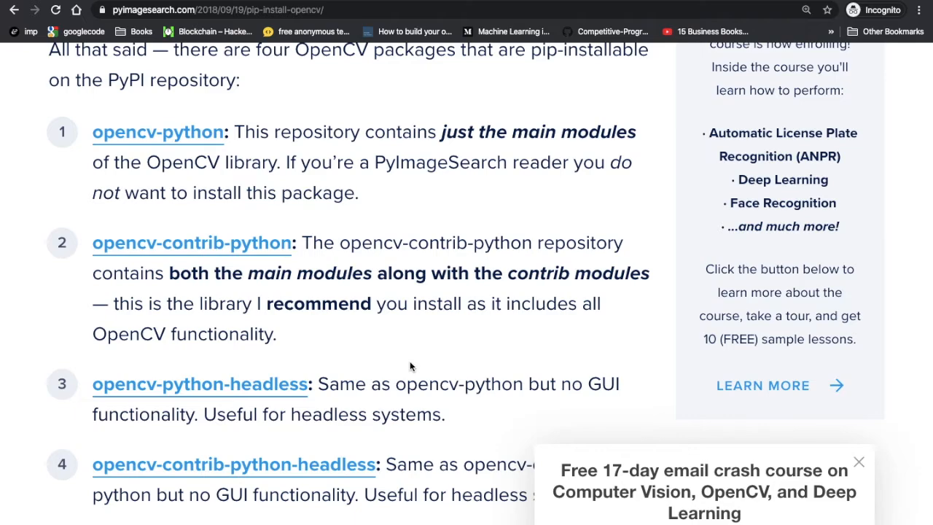
{"action": "mouse_move", "coordinate": [386, 214]}
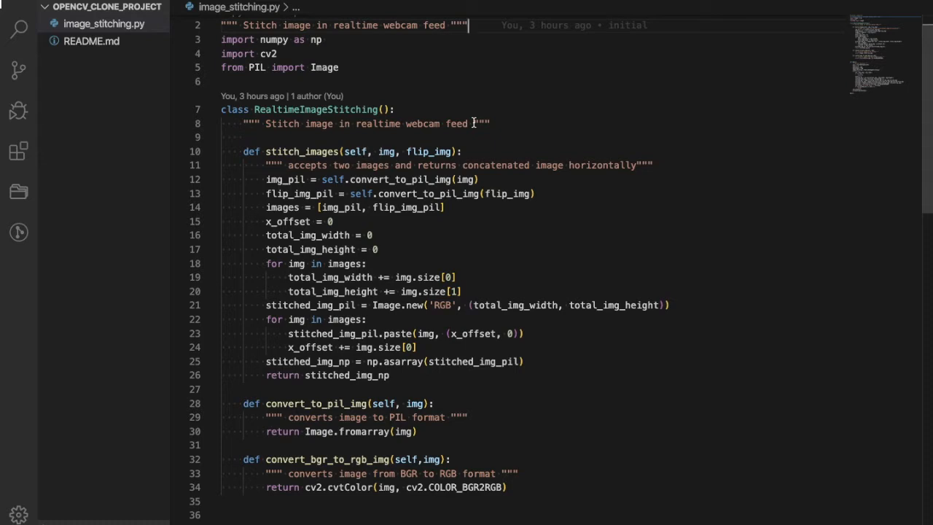
Step: View the Realtime-Clone-Opencv README's Prerequisites, tested versions and Installing sections
{"action": "scroll", "scroll_direction": "down", "scroll_amount": 3}
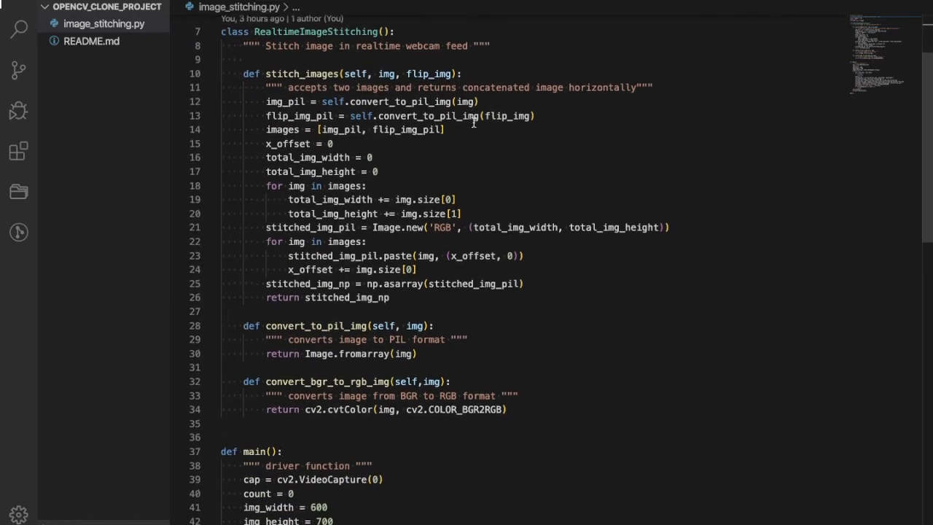
{"action": "scroll", "scroll_direction": "up", "scroll_amount": 3}
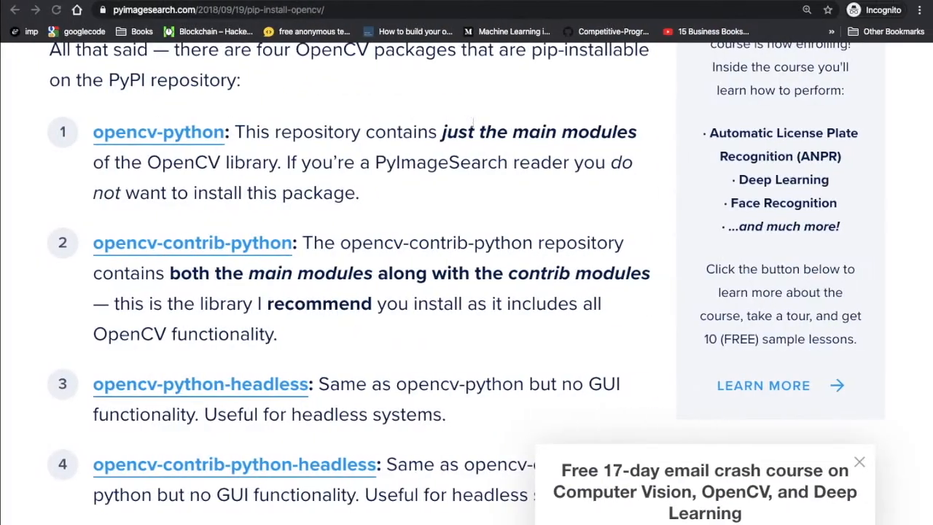
{"action": "left_click", "coordinate": [14, 9]}
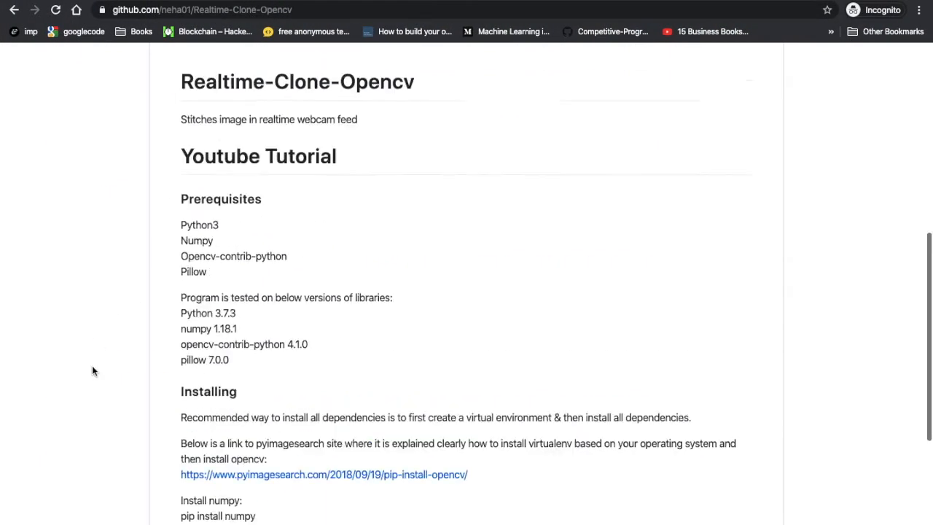
{"action": "scroll", "scroll_direction": "up", "scroll_amount": 3}
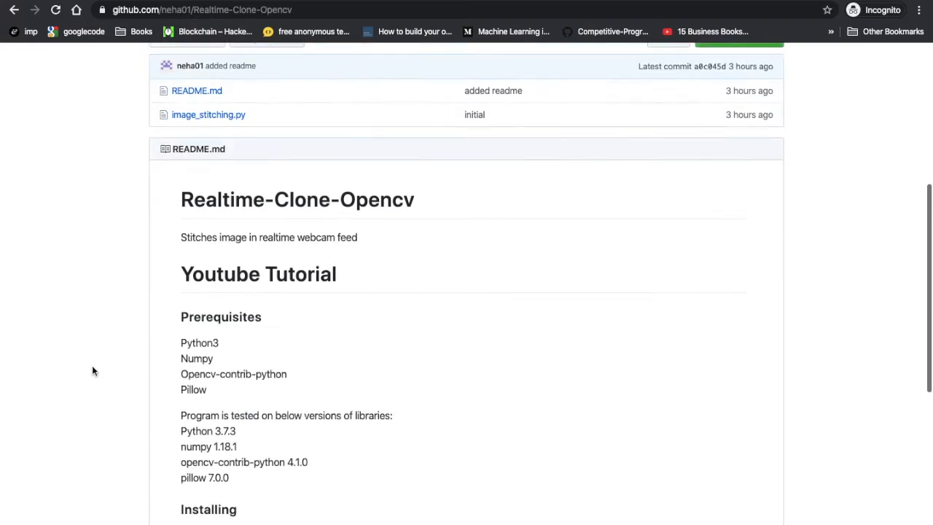
{"action": "scroll", "scroll_direction": "down", "scroll_amount": 3}
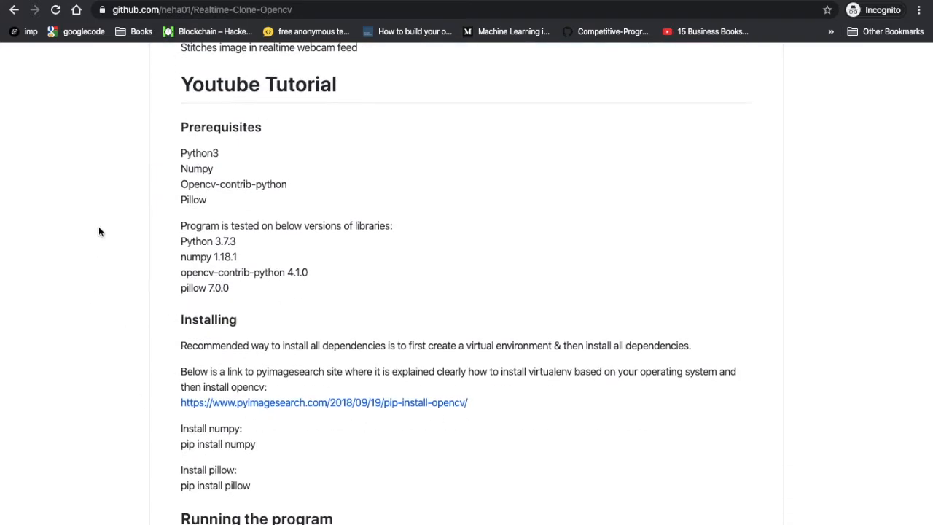
{"action": "scroll", "scroll_direction": "up", "scroll_amount": 3}
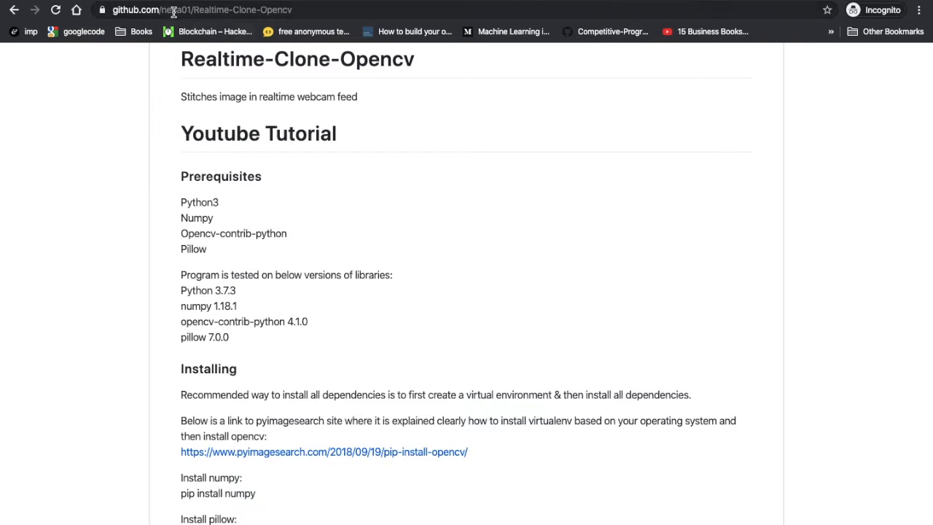
{"action": "mouse_move", "coordinate": [101, 217]}
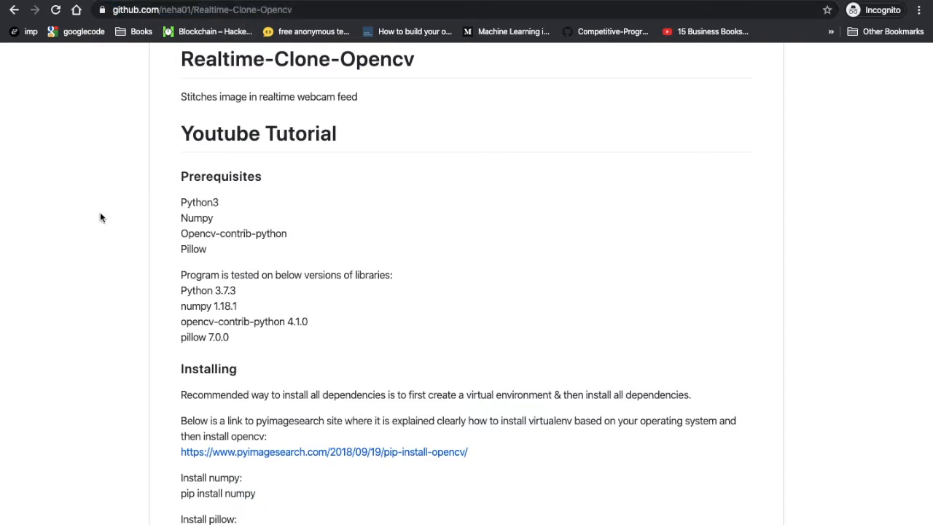
{"action": "scroll", "scroll_direction": "up", "scroll_amount": 3}
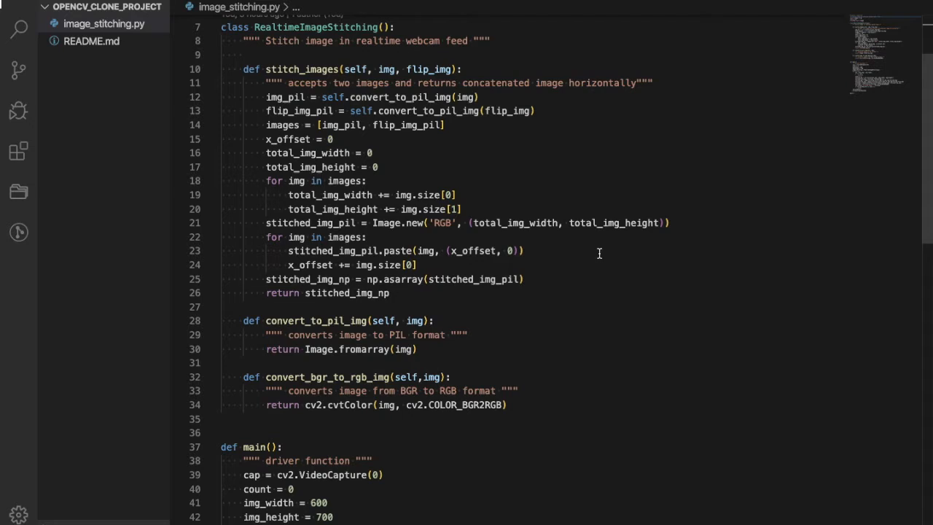
{"action": "mouse_move", "coordinate": [303, 55]}
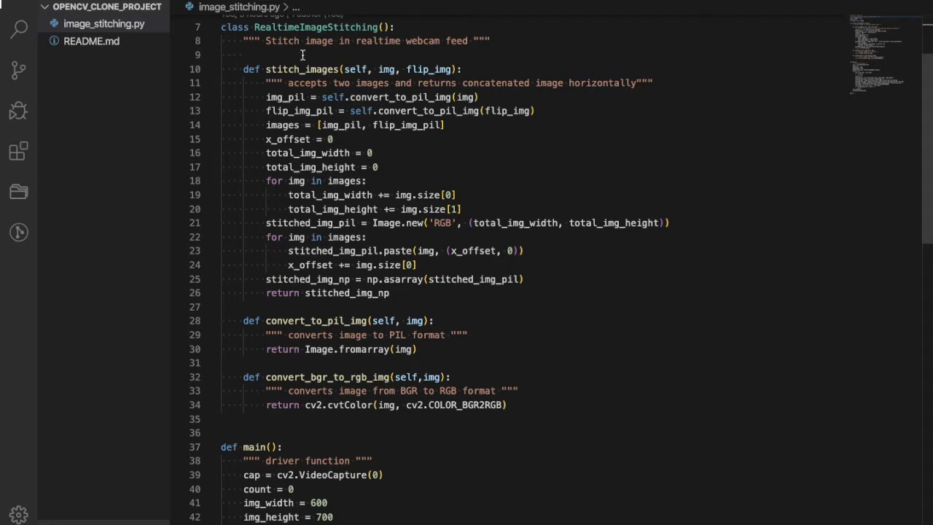
{"action": "mouse_move", "coordinate": [303, 27]}
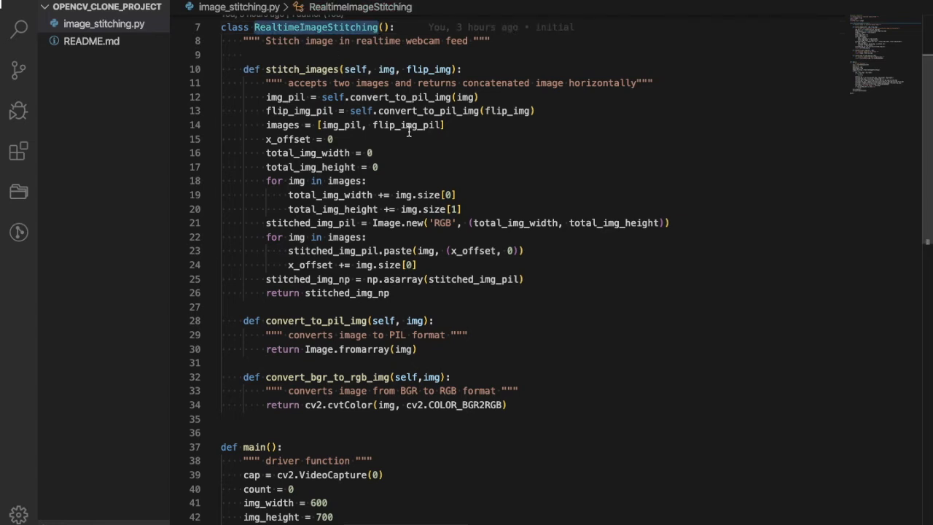
{"action": "mouse_move", "coordinate": [299, 68]}
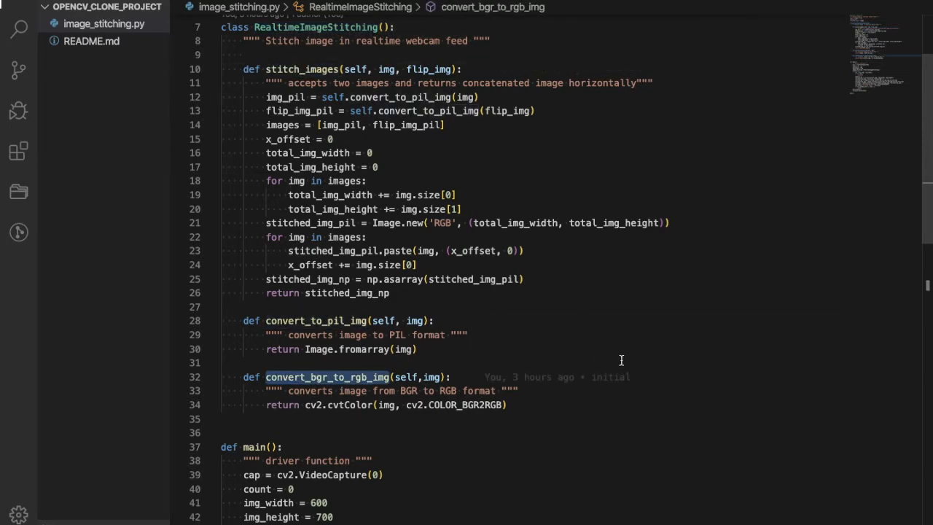
Step: Scroll image_stitching.py down to def main() and place the cursor there
{"action": "scroll", "scroll_direction": "down", "scroll_amount": 3}
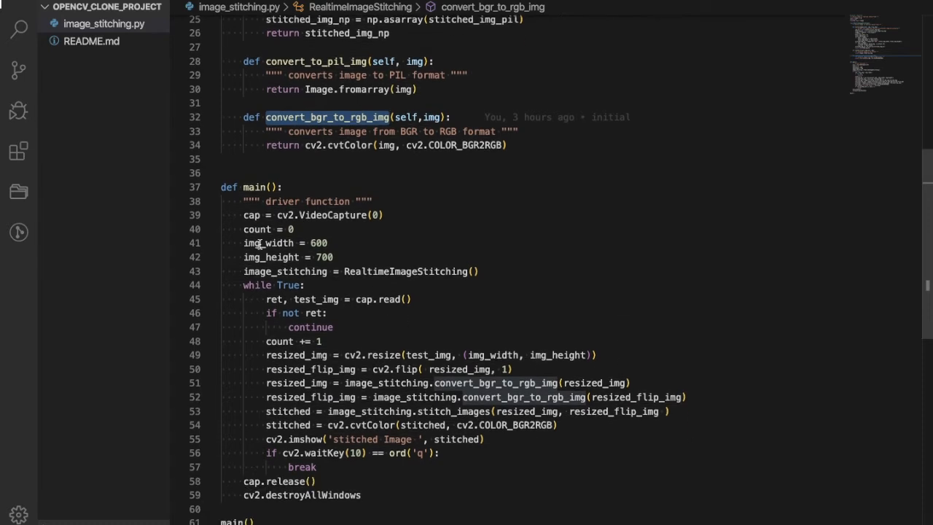
{"action": "left_click", "coordinate": [285, 187]}
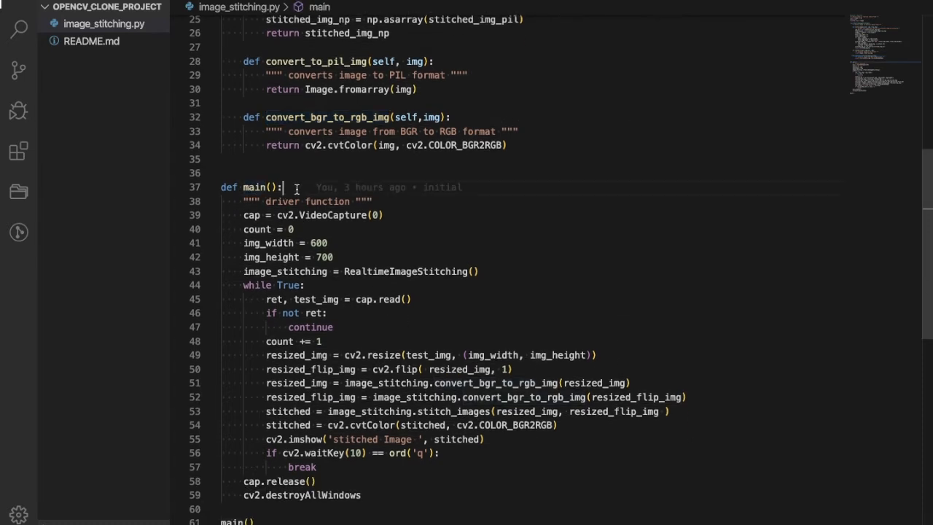
{"action": "scroll", "scroll_direction": "up", "scroll_amount": 3}
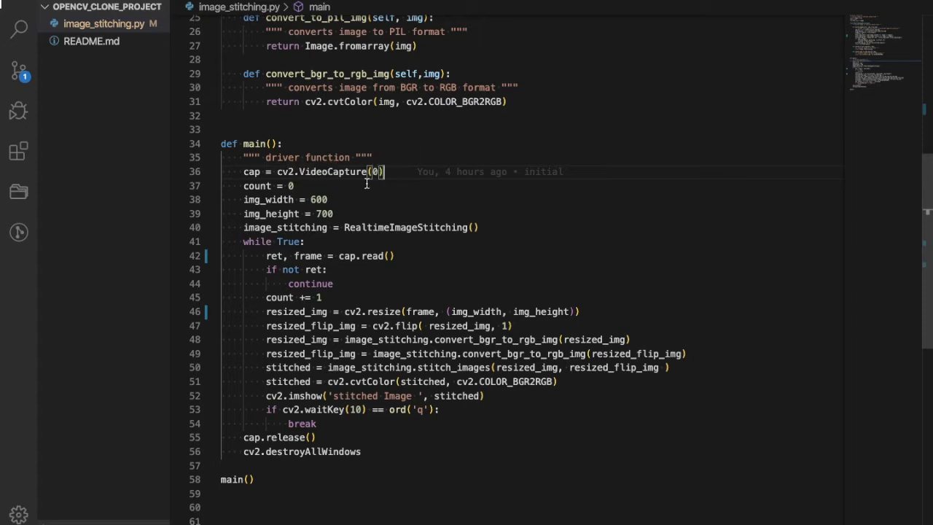
{"action": "mouse_move", "coordinate": [371, 213]}
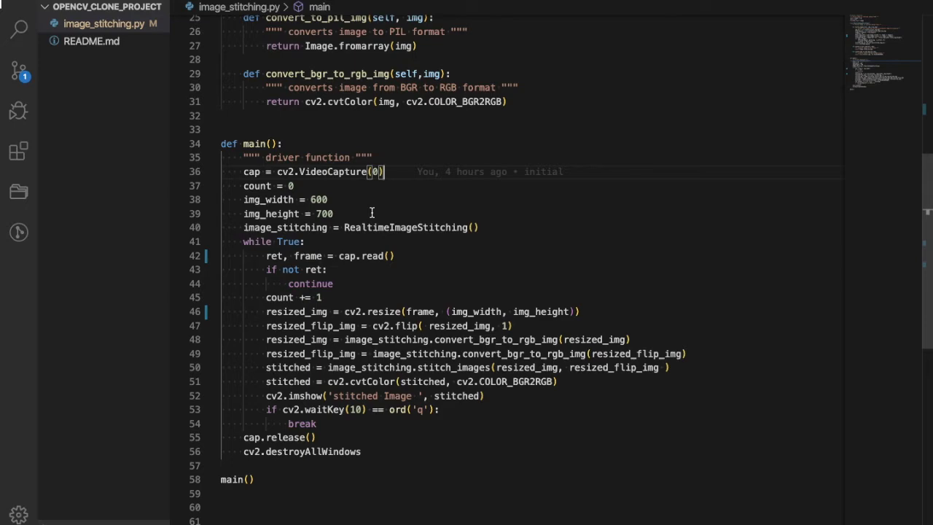
{"action": "mouse_move", "coordinate": [396, 235]}
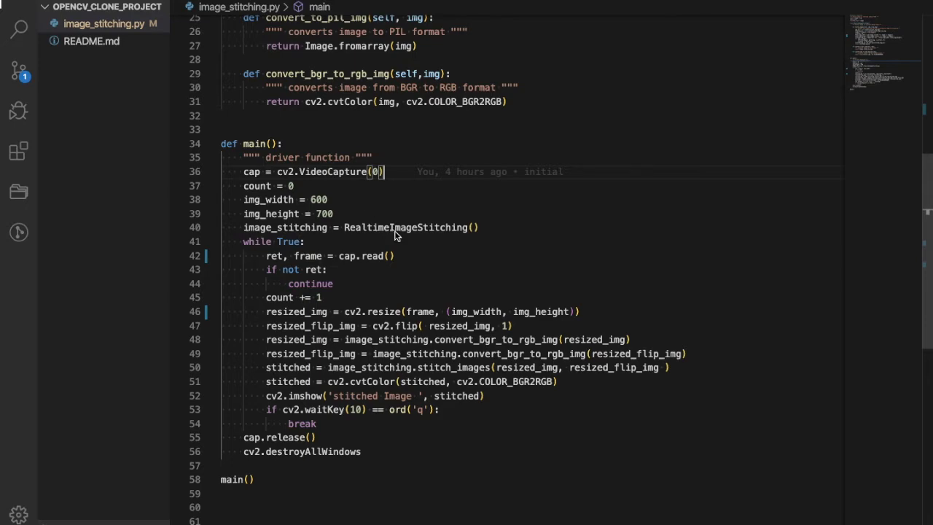
Step: Scroll the main driver code around the width/height calculation and the cap.read() frame capture
{"action": "scroll", "scroll_direction": "up", "scroll_amount": 3}
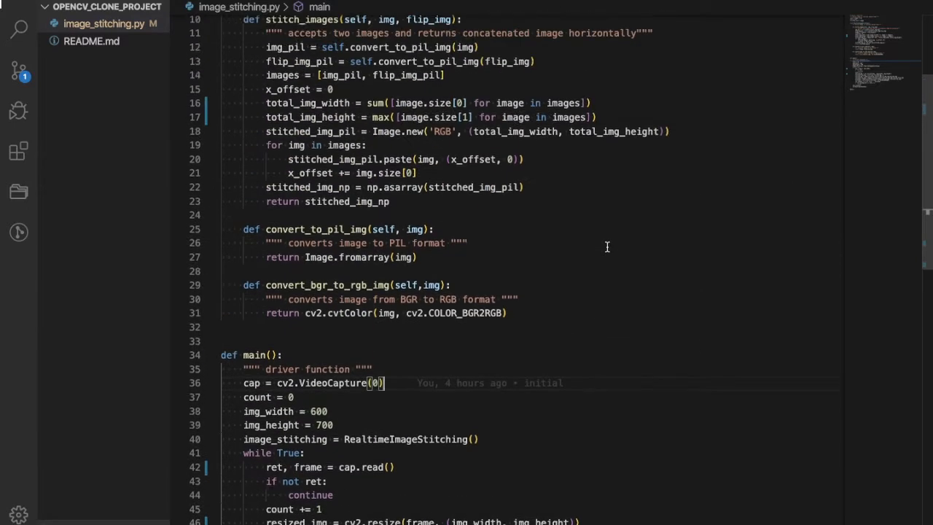
{"action": "scroll", "scroll_direction": "up", "scroll_amount": 3}
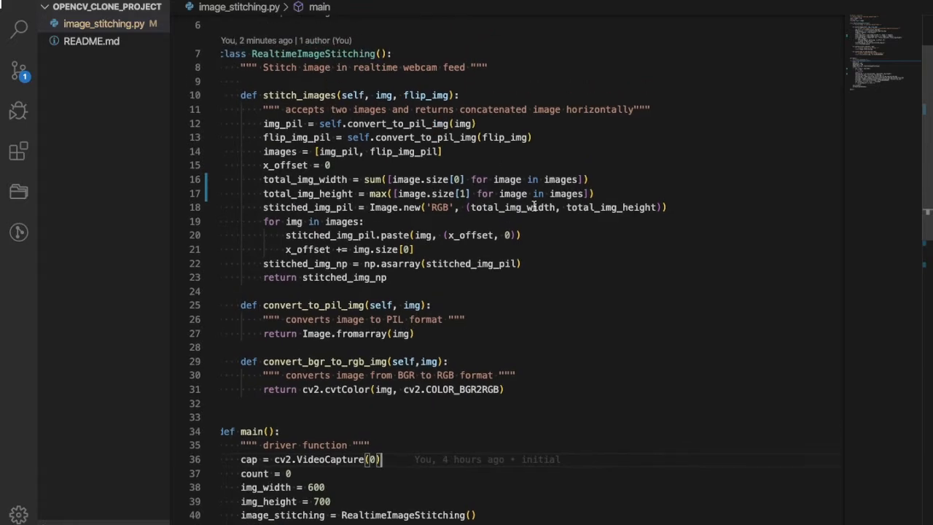
{"action": "scroll", "scroll_direction": "down", "scroll_amount": 3}
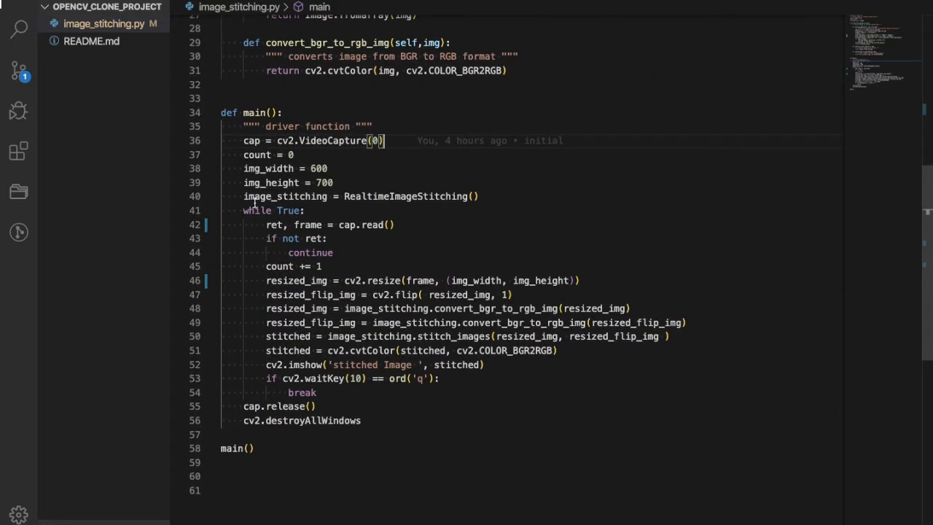
{"action": "mouse_move", "coordinate": [236, 403]}
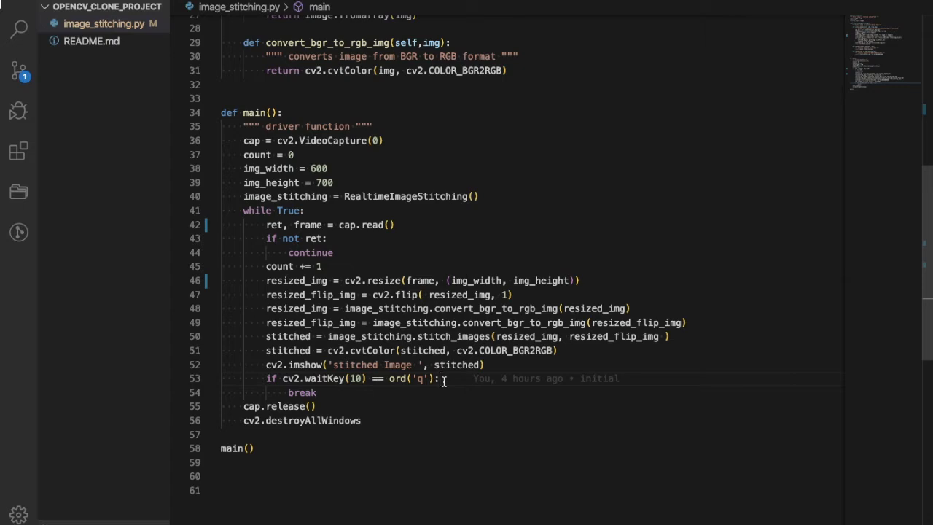
{"action": "mouse_move", "coordinate": [451, 441]}
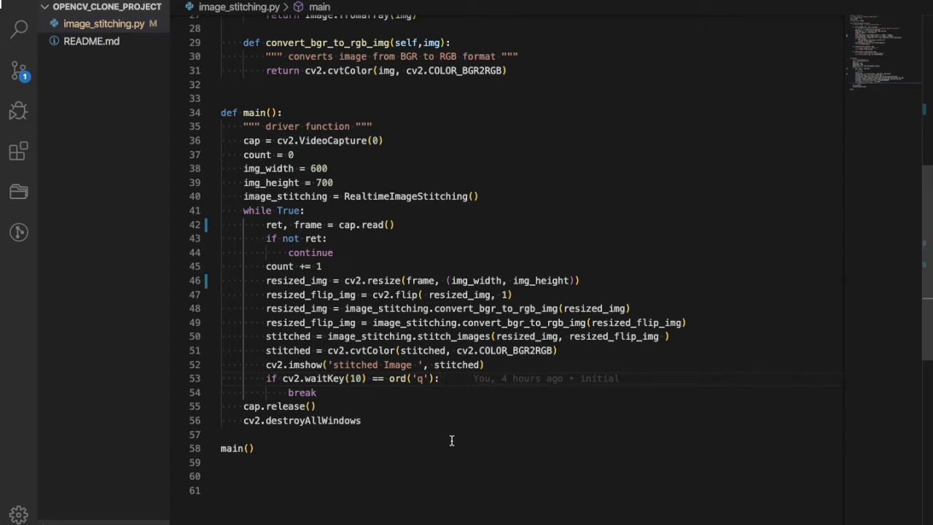
{"action": "mouse_move", "coordinate": [422, 232]}
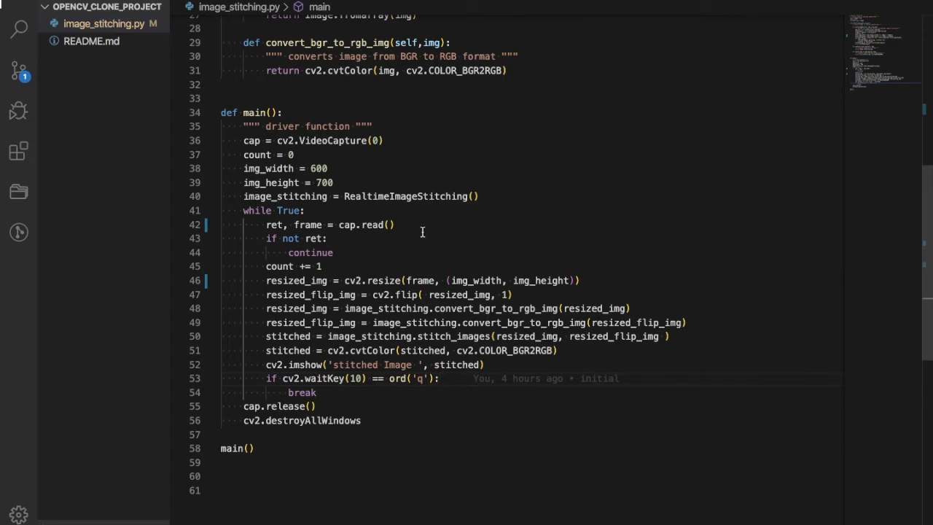
{"action": "mouse_move", "coordinate": [528, 269]}
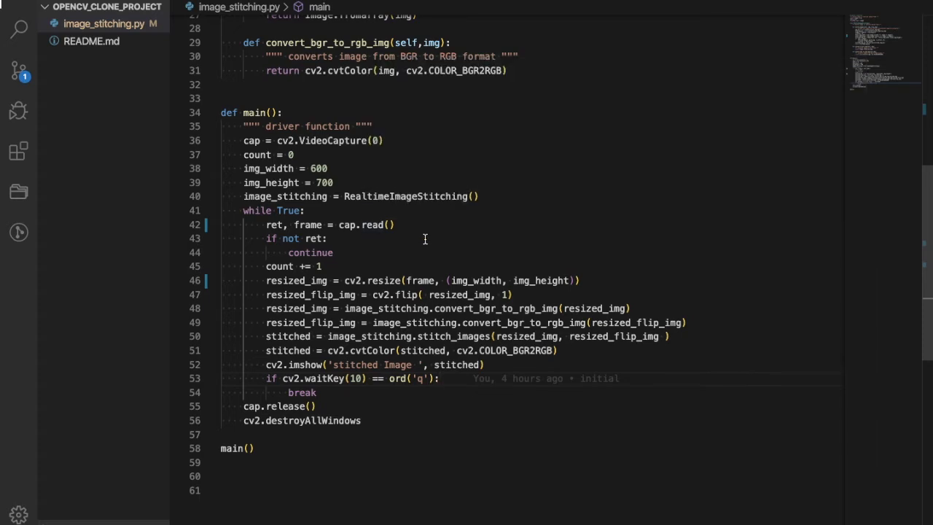
{"action": "scroll", "scroll_direction": "up", "scroll_amount": 3}
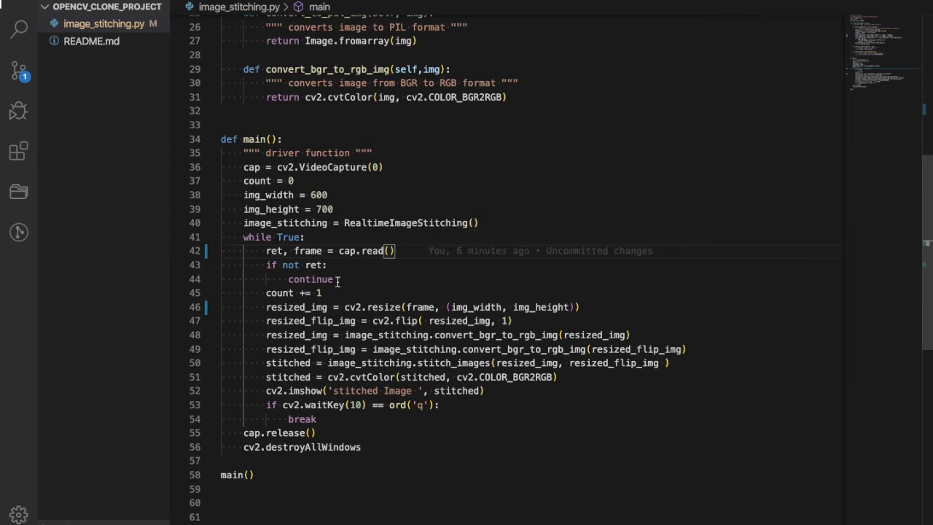
{"action": "mouse_move", "coordinate": [510, 279]}
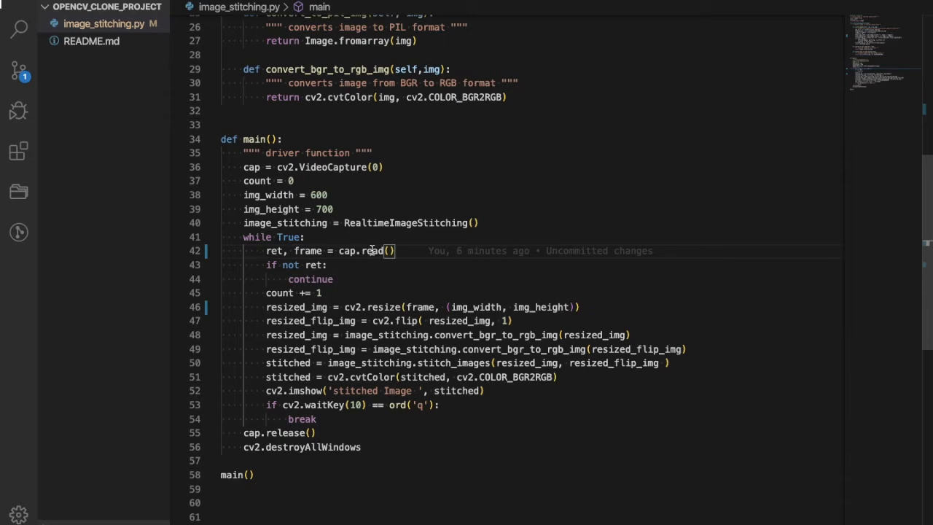
{"action": "mouse_move", "coordinate": [350, 265]}
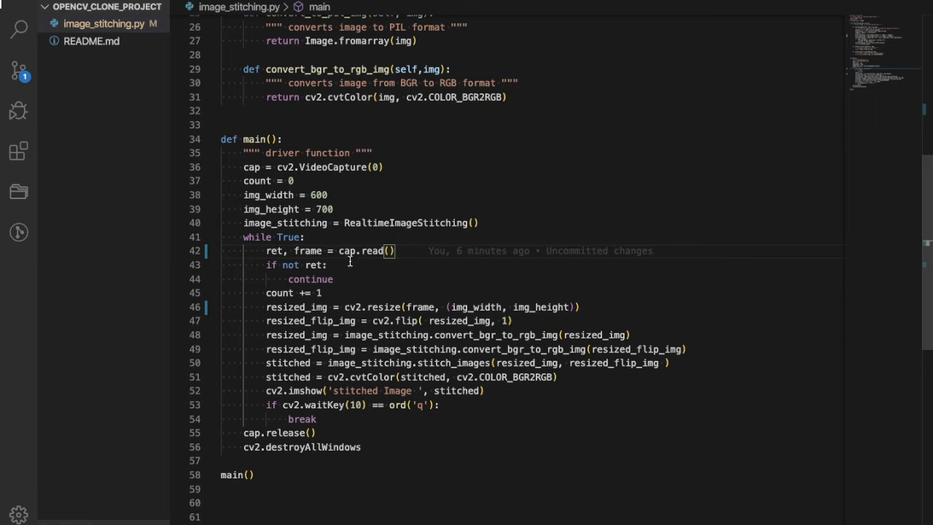
{"action": "mouse_move", "coordinate": [384, 256]}
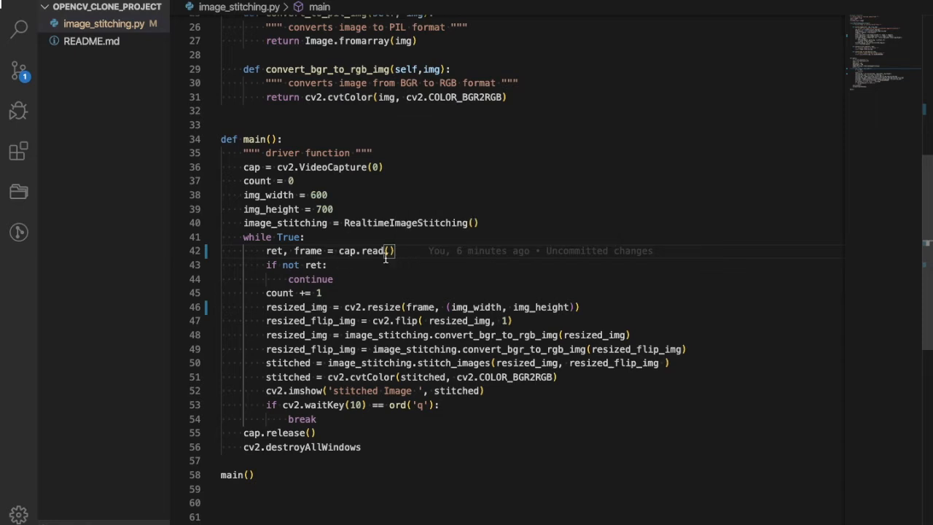
{"action": "mouse_move", "coordinate": [295, 328]}
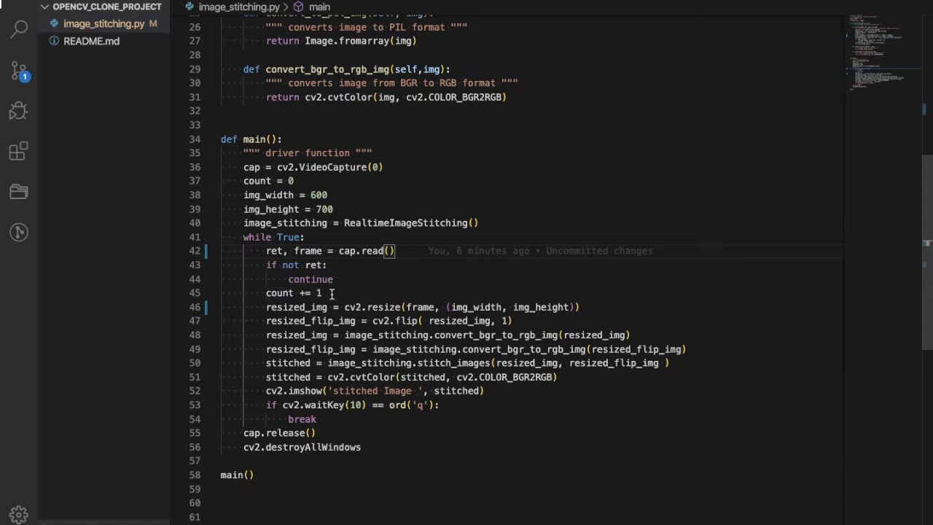
{"action": "double_click", "coordinate": [296, 306]}
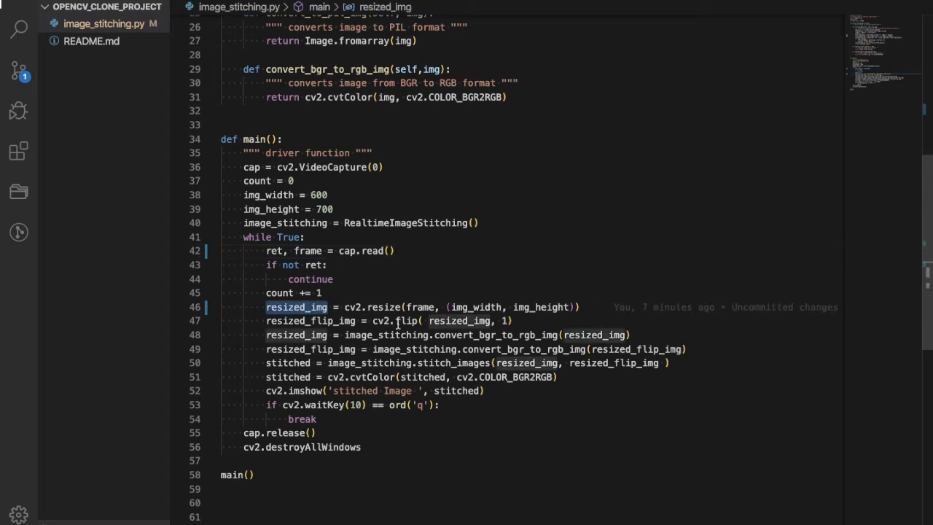
{"action": "double_click", "coordinate": [420, 307]}
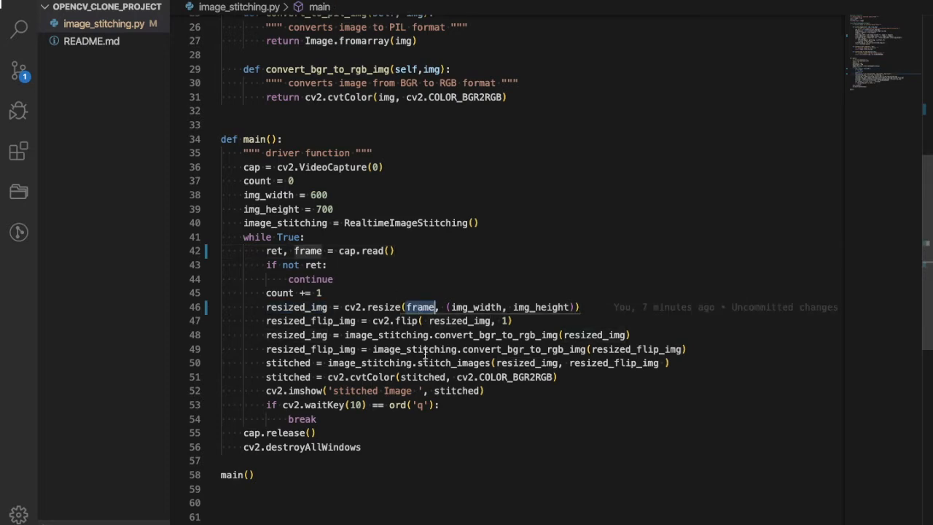
{"action": "mouse_move", "coordinate": [471, 301]}
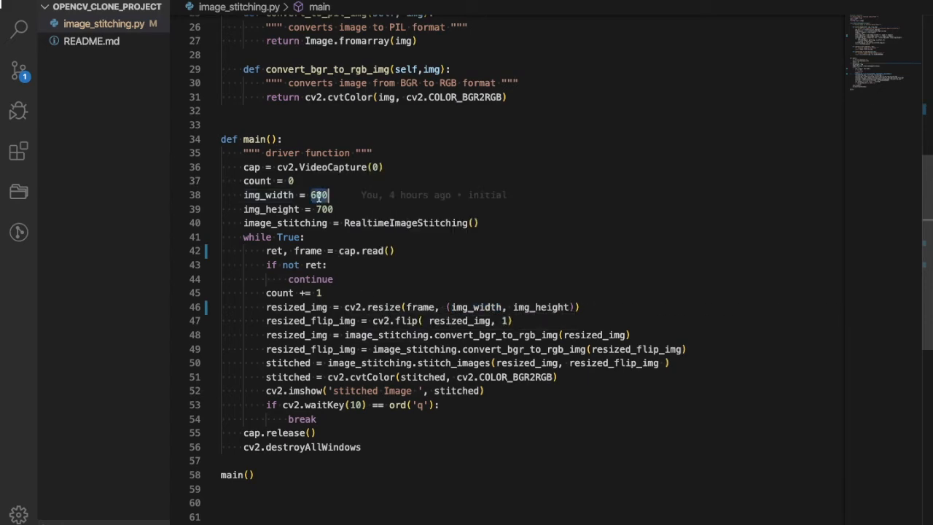
{"action": "scroll", "scroll_direction": "up", "scroll_amount": 3}
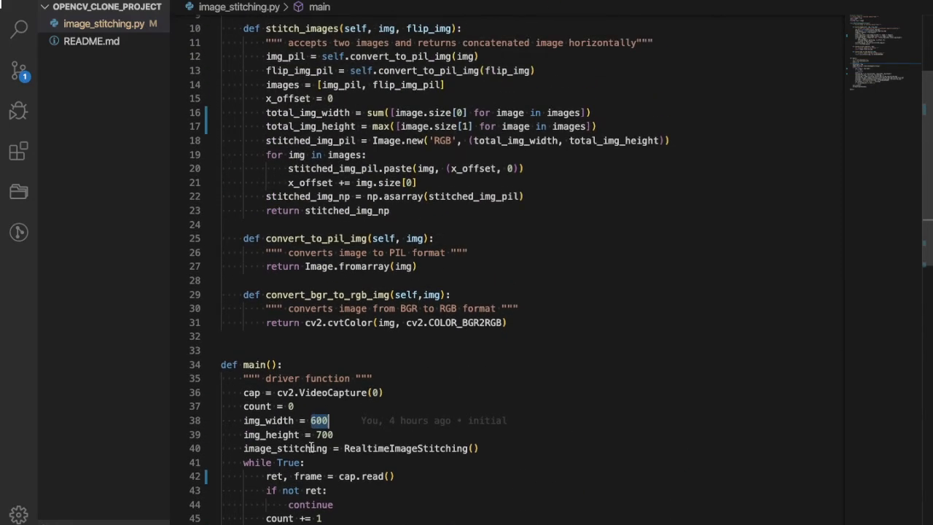
{"action": "mouse_move", "coordinate": [438, 335]}
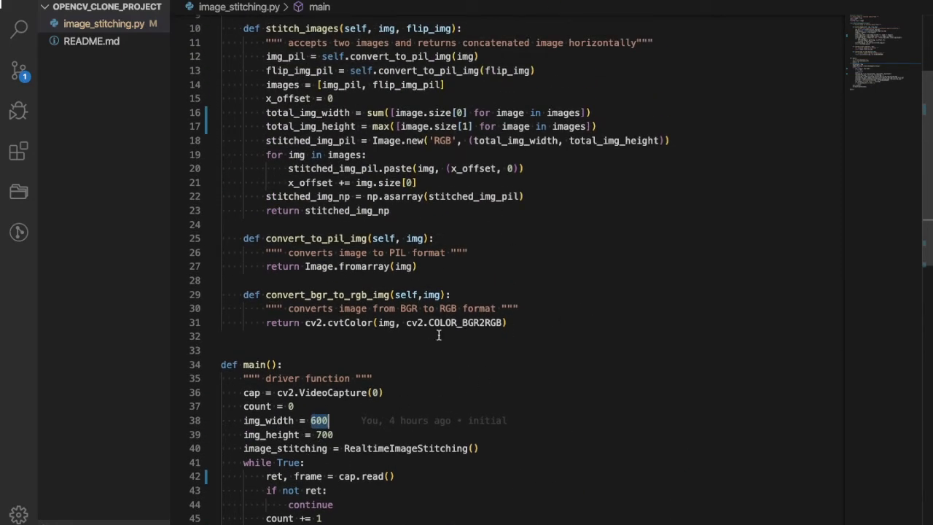
{"action": "mouse_move", "coordinate": [536, 331]}
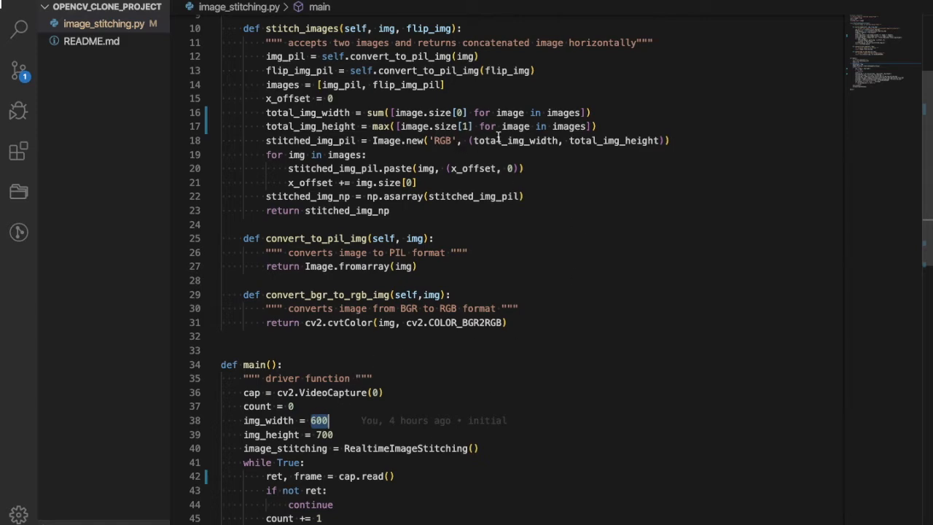
{"action": "scroll", "scroll_direction": "down", "scroll_amount": 3}
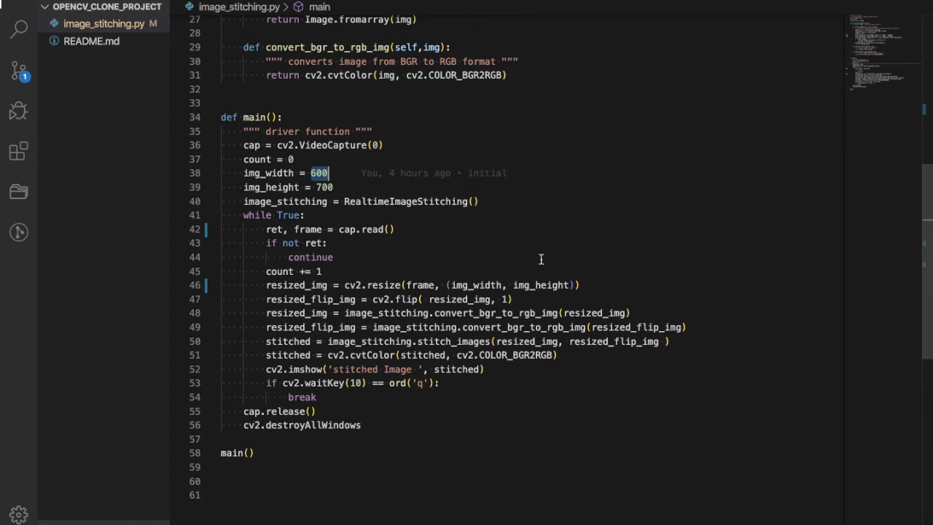
{"action": "mouse_move", "coordinate": [527, 278]}
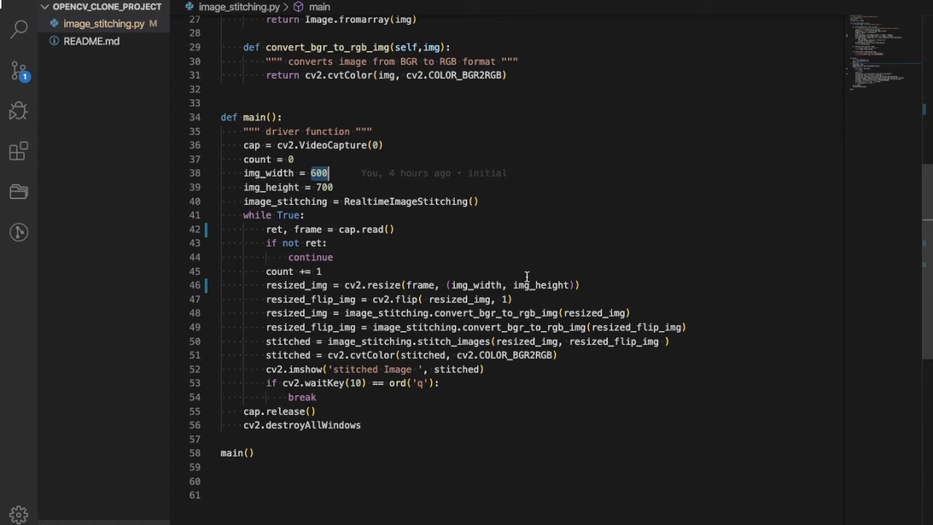
{"action": "mouse_move", "coordinate": [404, 300]}
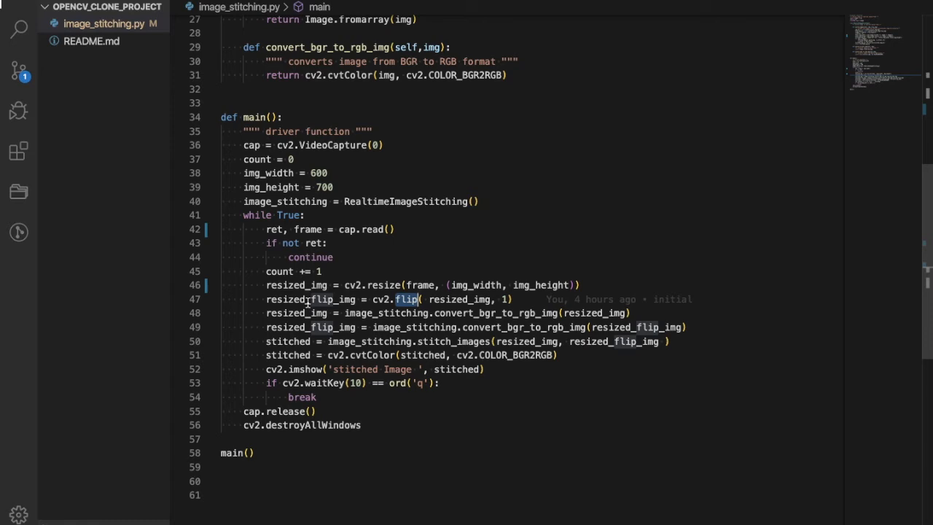
{"action": "double_click", "coordinate": [309, 299]}
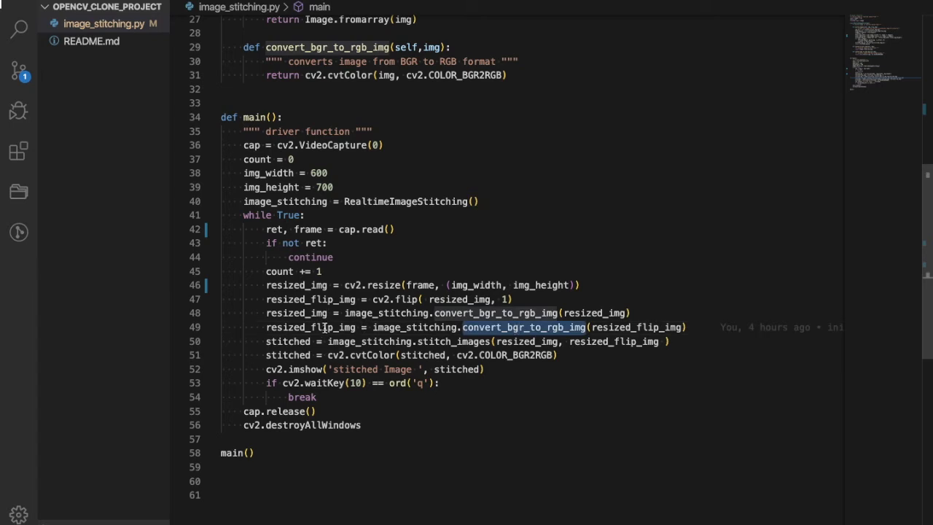
{"action": "mouse_move", "coordinate": [640, 290]}
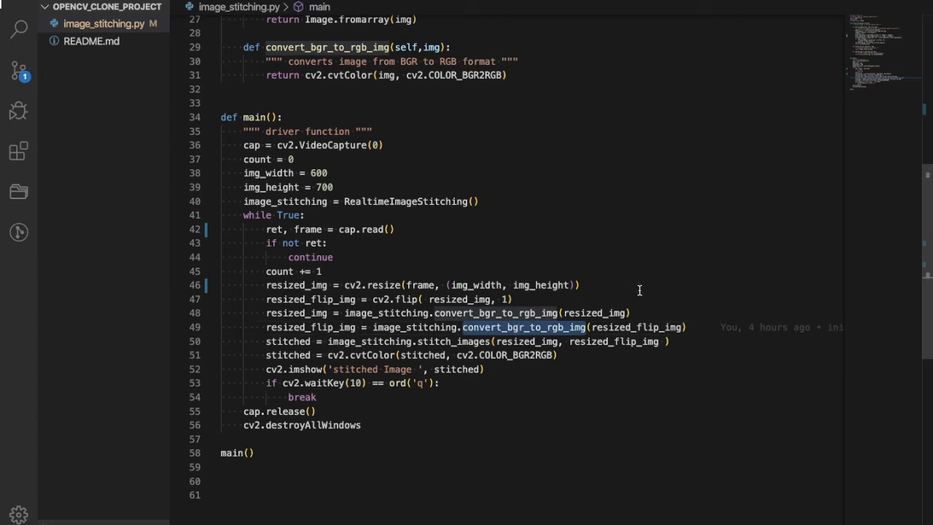
{"action": "scroll", "scroll_direction": "up", "scroll_amount": 3}
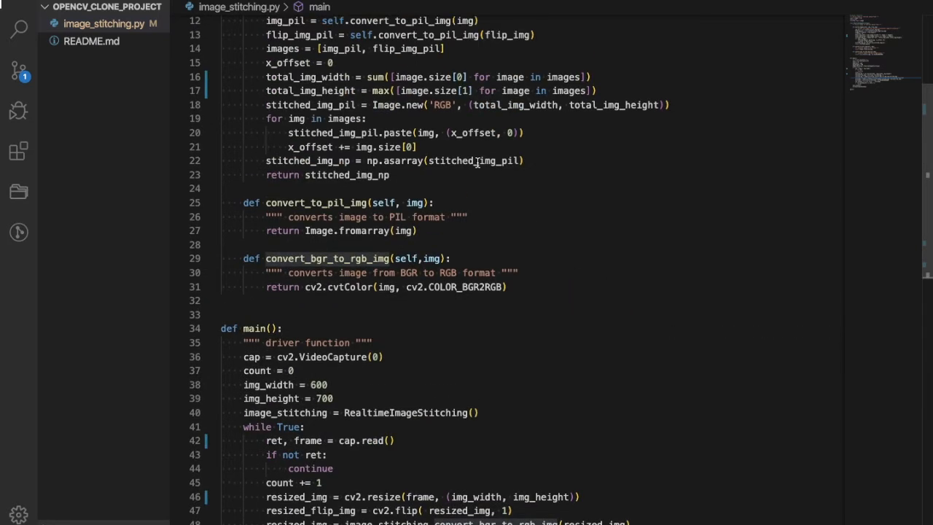
{"action": "scroll", "scroll_direction": "up", "scroll_amount": 3}
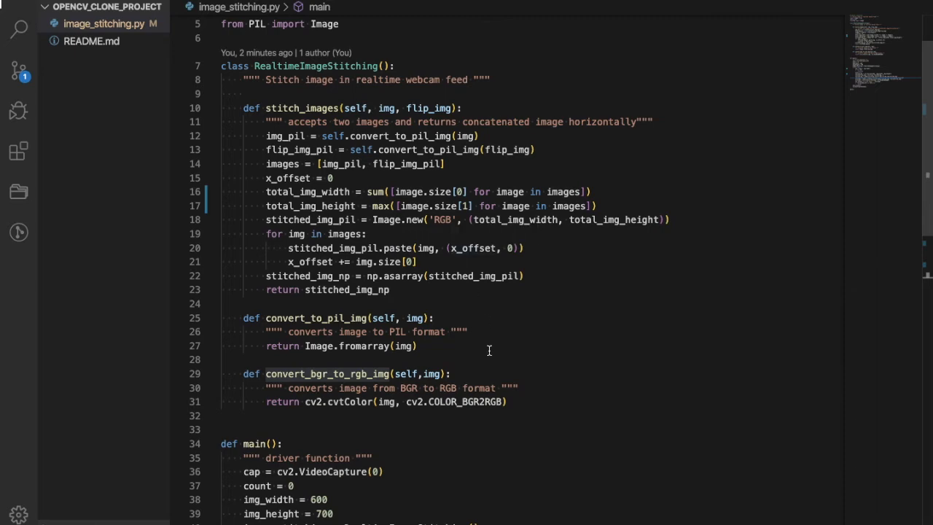
{"action": "scroll", "scroll_direction": "down", "scroll_amount": 3}
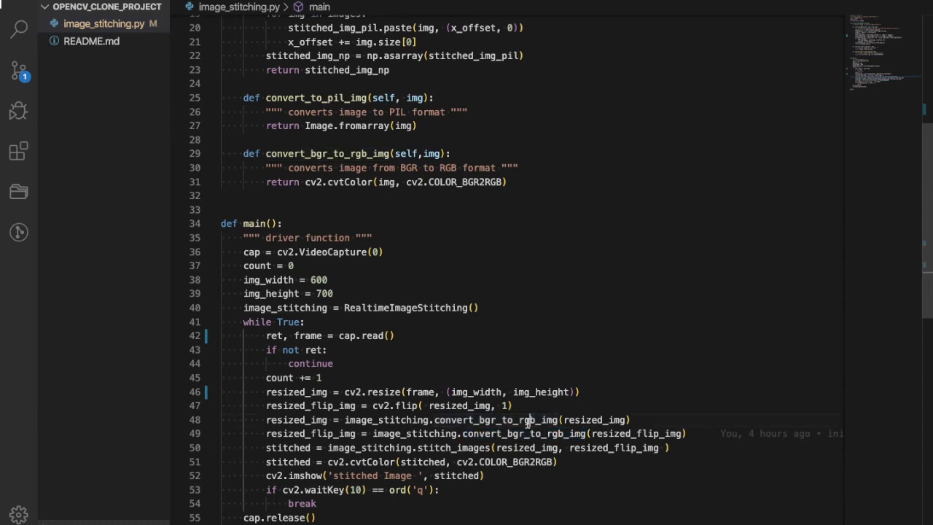
{"action": "mouse_move", "coordinate": [496, 419]}
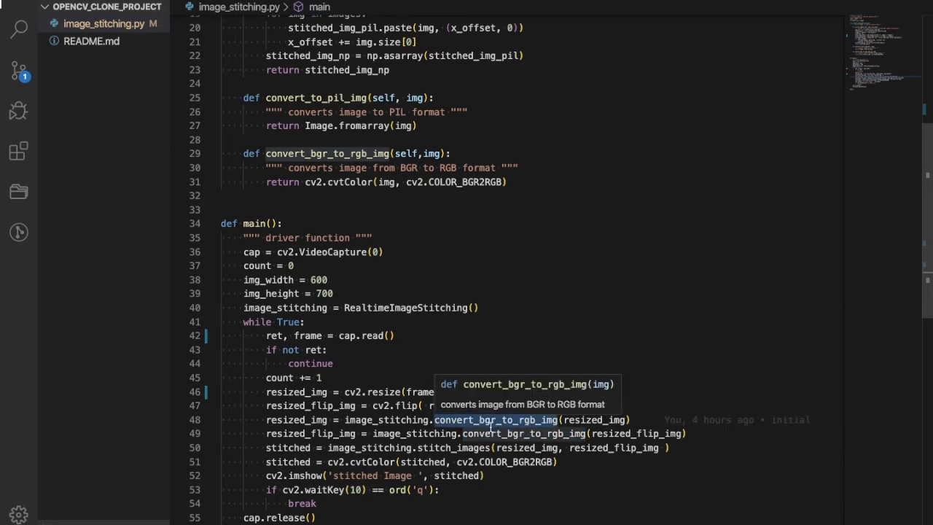
{"action": "scroll", "scroll_direction": "down", "scroll_amount": 3}
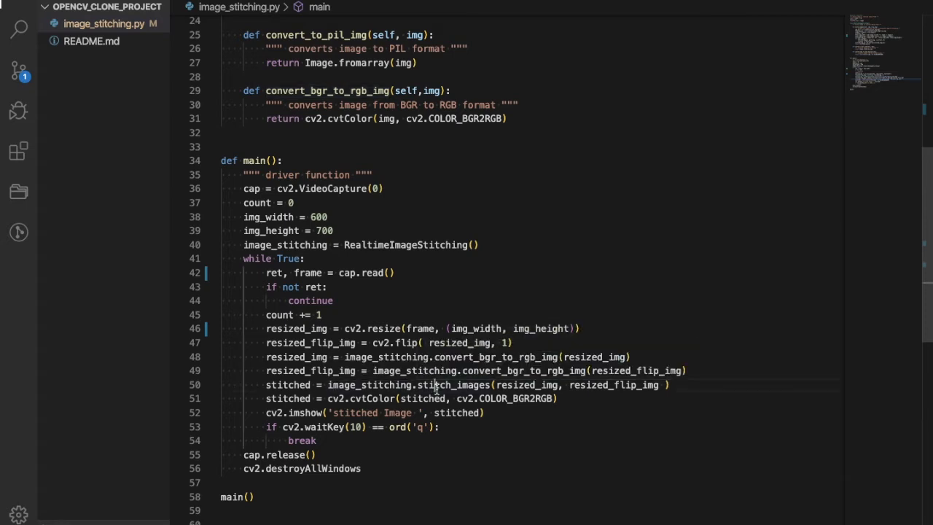
{"action": "scroll", "scroll_direction": "up", "scroll_amount": 3}
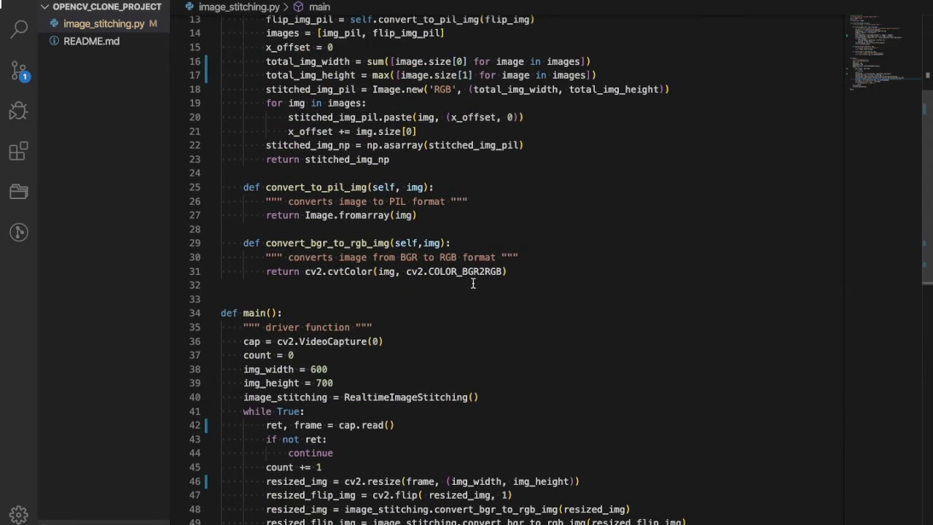
{"action": "scroll", "scroll_direction": "up", "scroll_amount": 3}
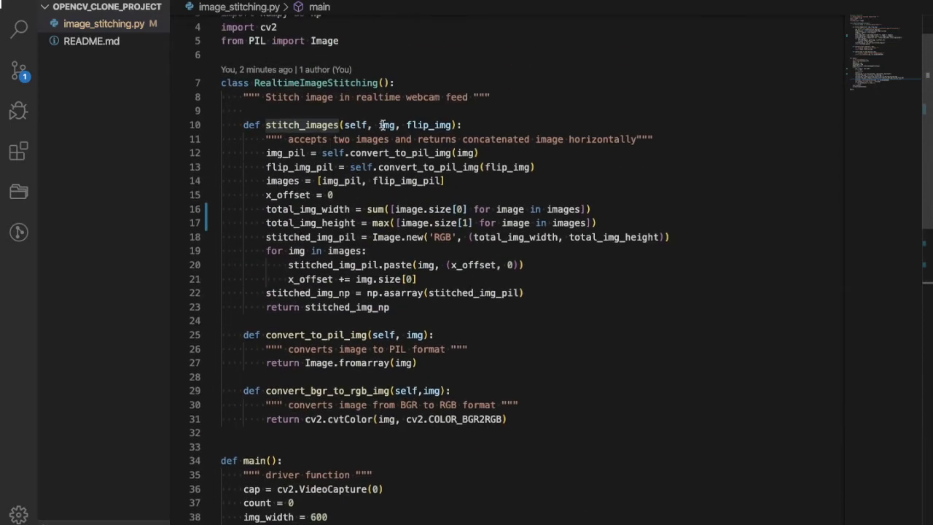
{"action": "scroll", "scroll_direction": "down", "scroll_amount": 3}
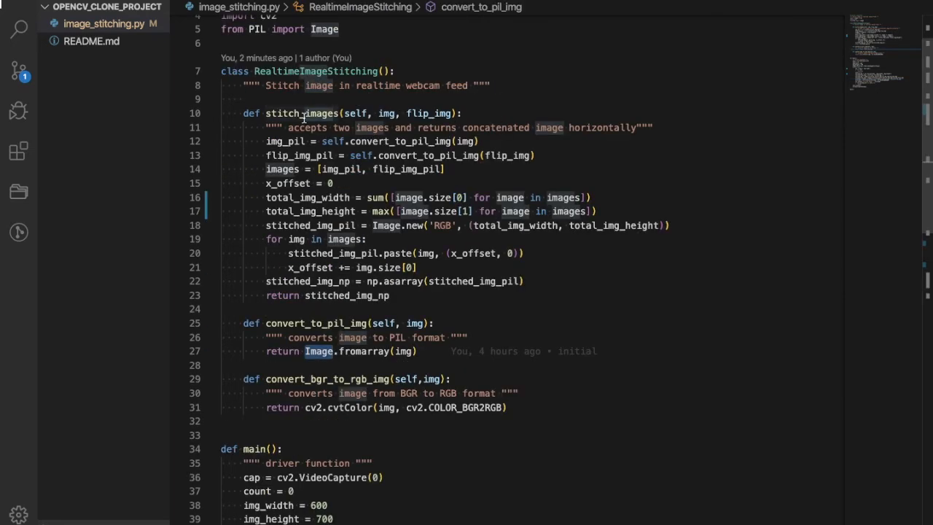
{"action": "mouse_move", "coordinate": [358, 153]}
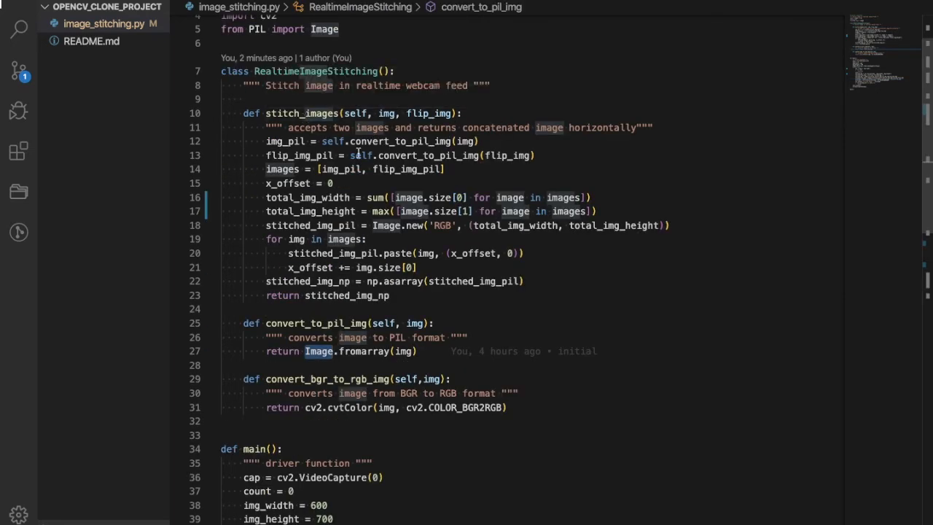
{"action": "mouse_move", "coordinate": [428, 352]}
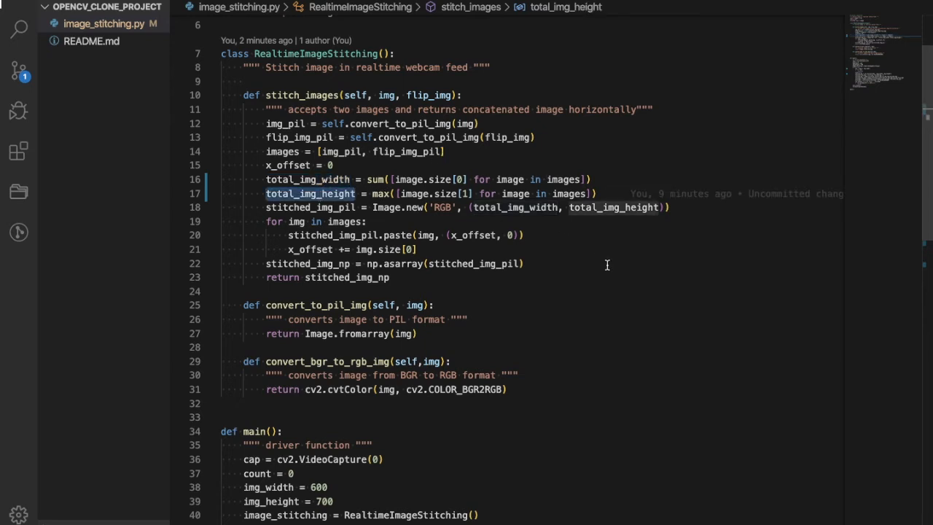
{"action": "scroll", "scroll_direction": "down", "scroll_amount": 3}
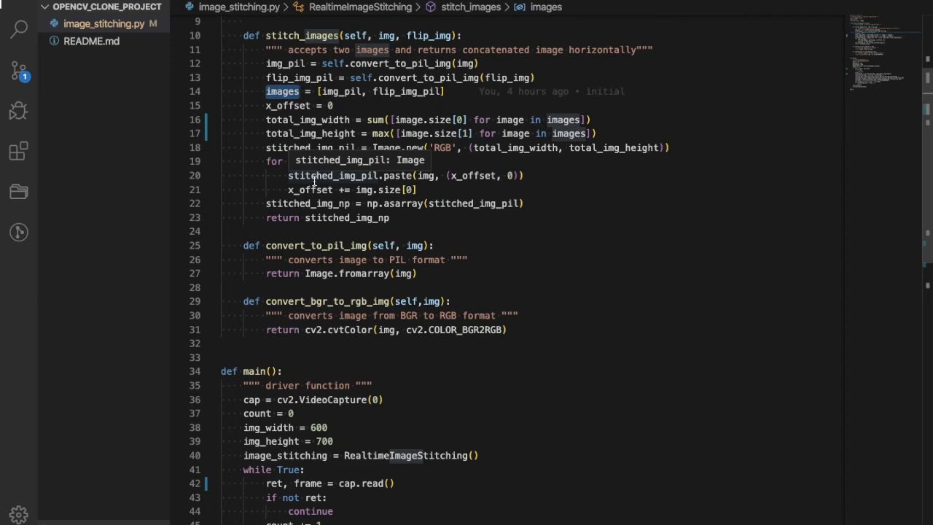
{"action": "left_click", "coordinate": [299, 147]}
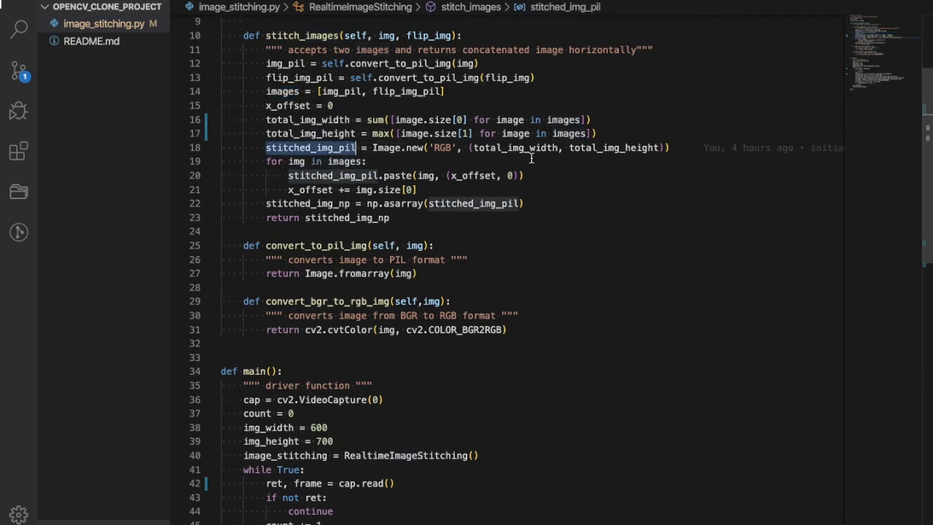
{"action": "double_click", "coordinate": [514, 147]}
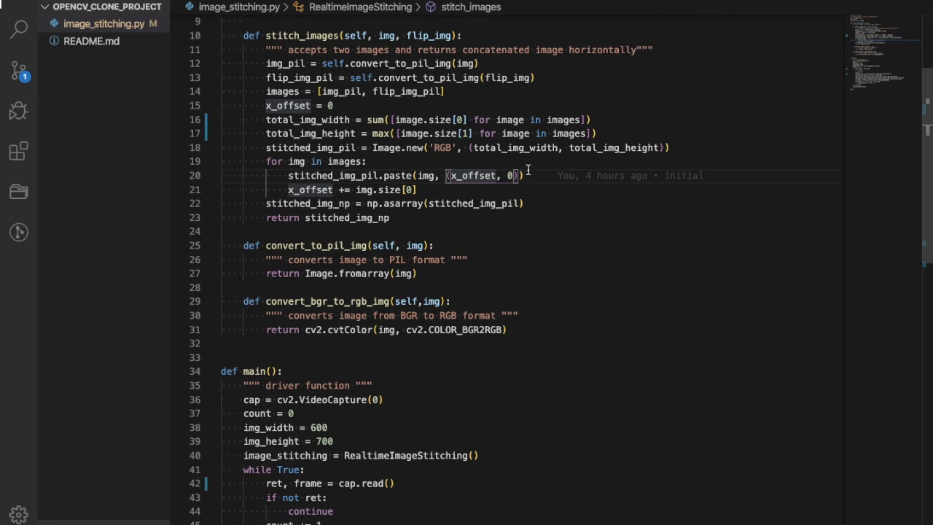
{"action": "mouse_move", "coordinate": [749, 174]}
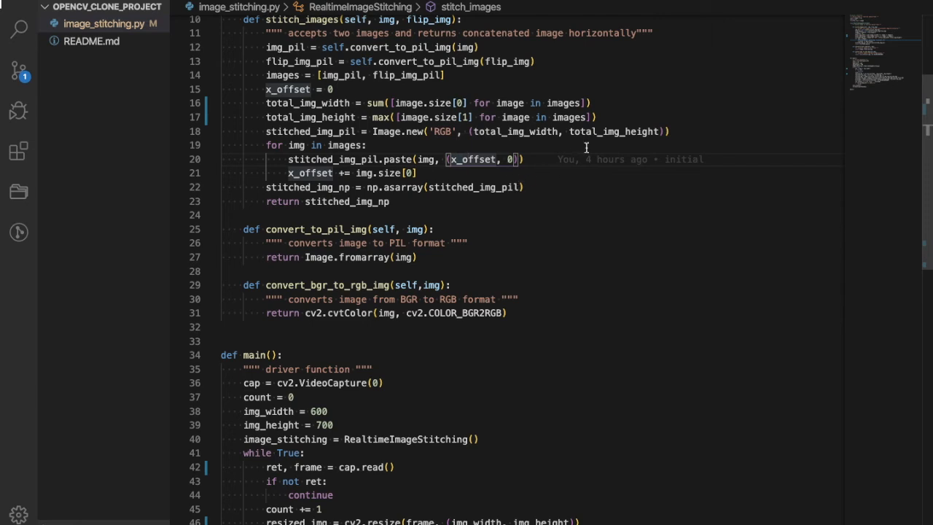
{"action": "mouse_move", "coordinate": [787, 151]}
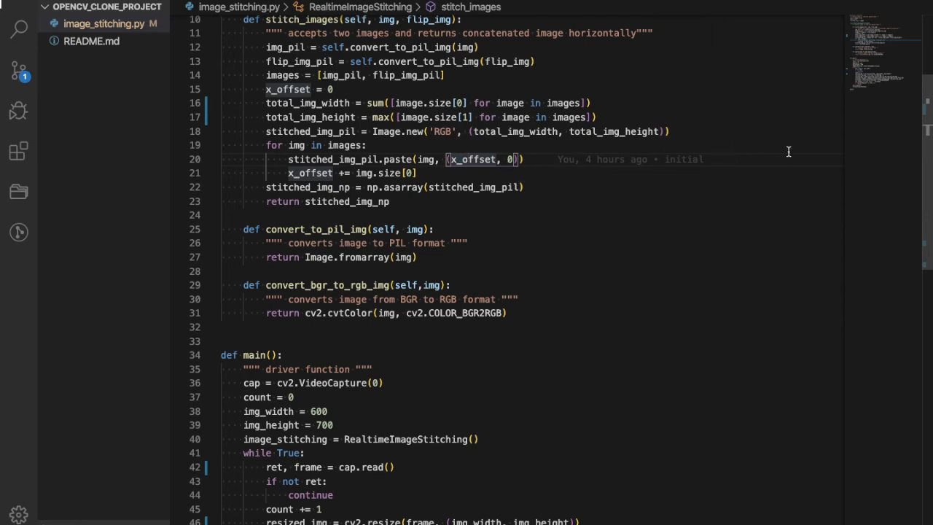
{"action": "mouse_move", "coordinate": [752, 166]}
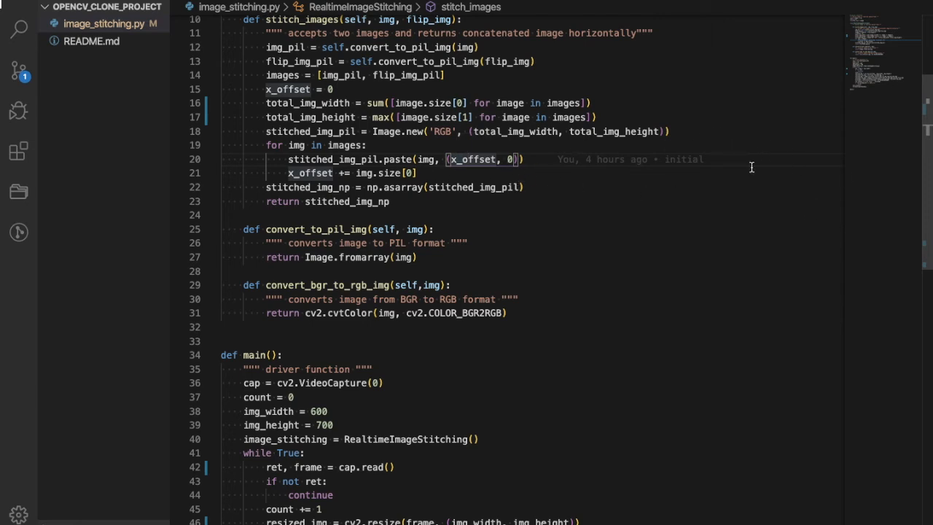
{"action": "mouse_move", "coordinate": [495, 275]}
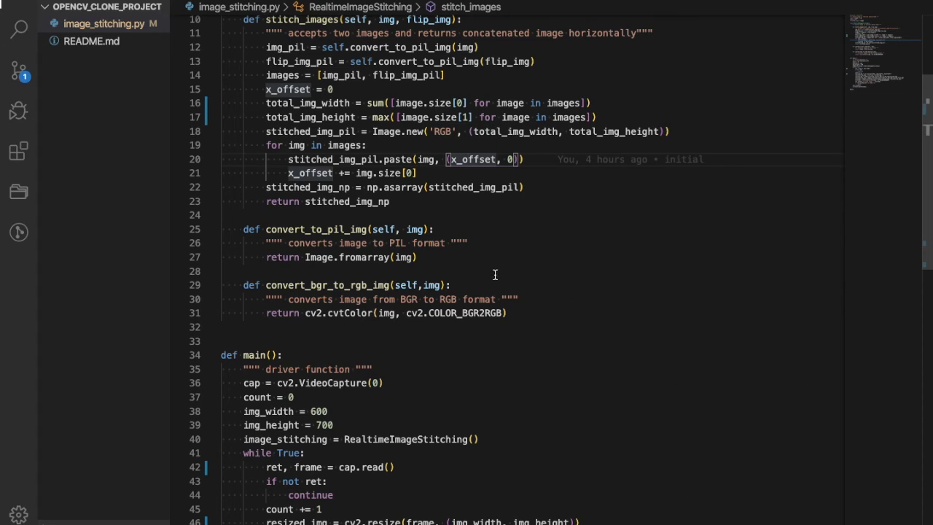
{"action": "mouse_move", "coordinate": [582, 291]}
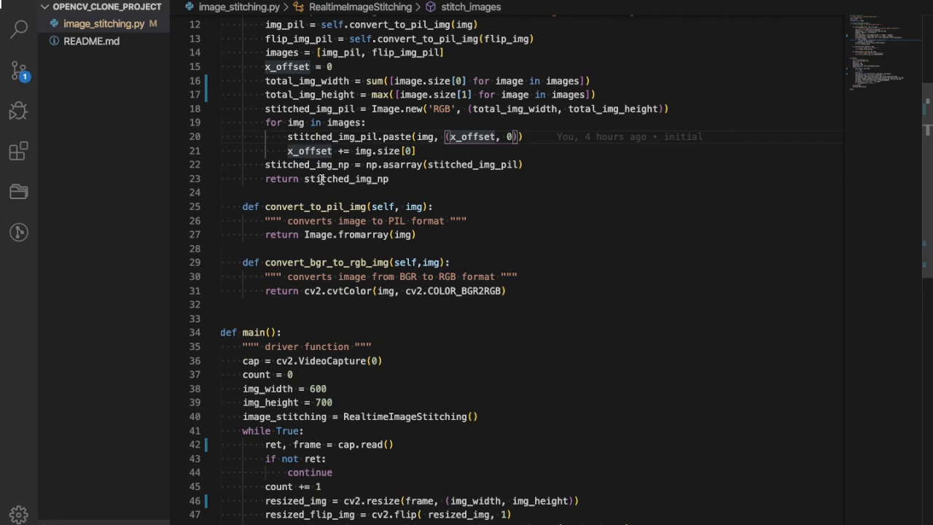
{"action": "double_click", "coordinate": [307, 164]}
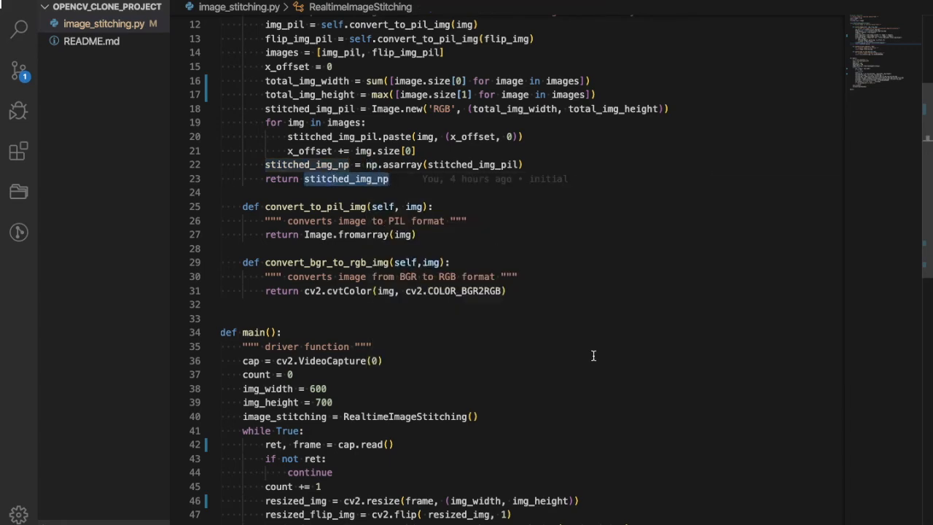
{"action": "scroll", "scroll_direction": "down", "scroll_amount": 3}
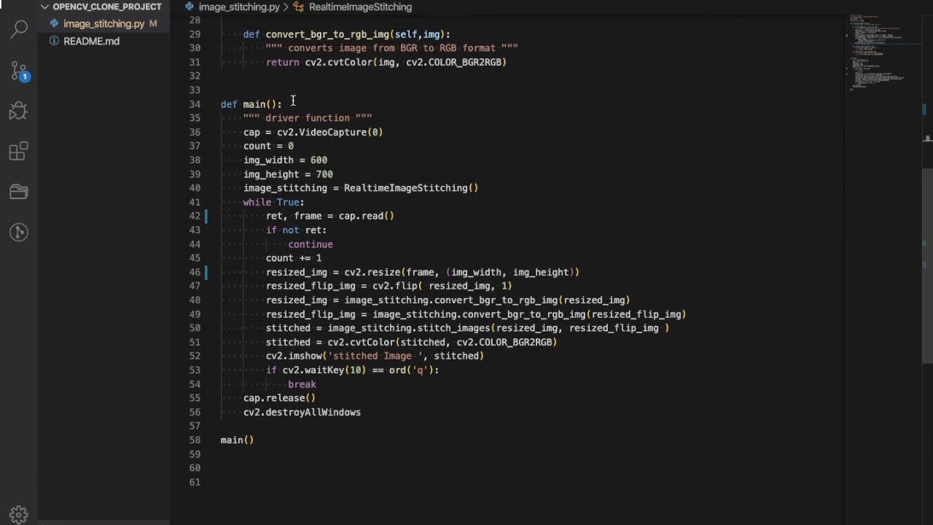
{"action": "mouse_move", "coordinate": [368, 344]}
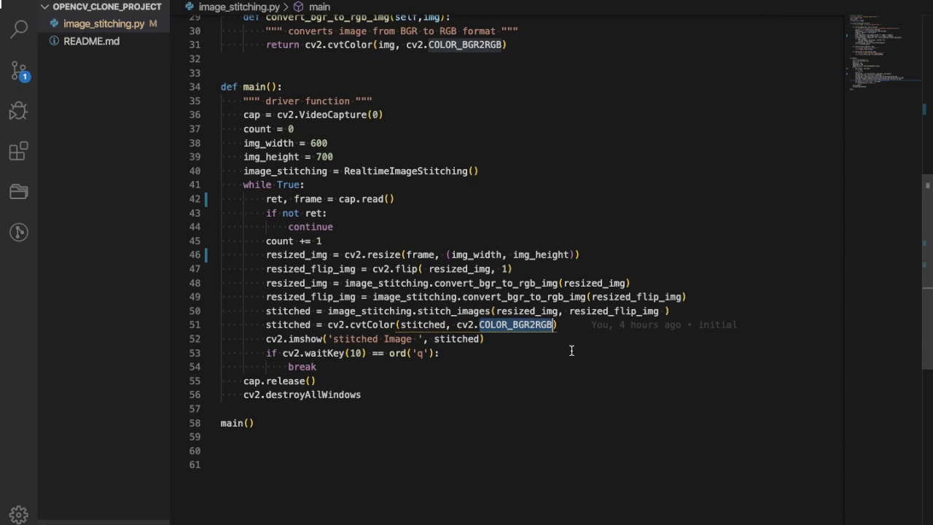
{"action": "mouse_move", "coordinate": [558, 193]}
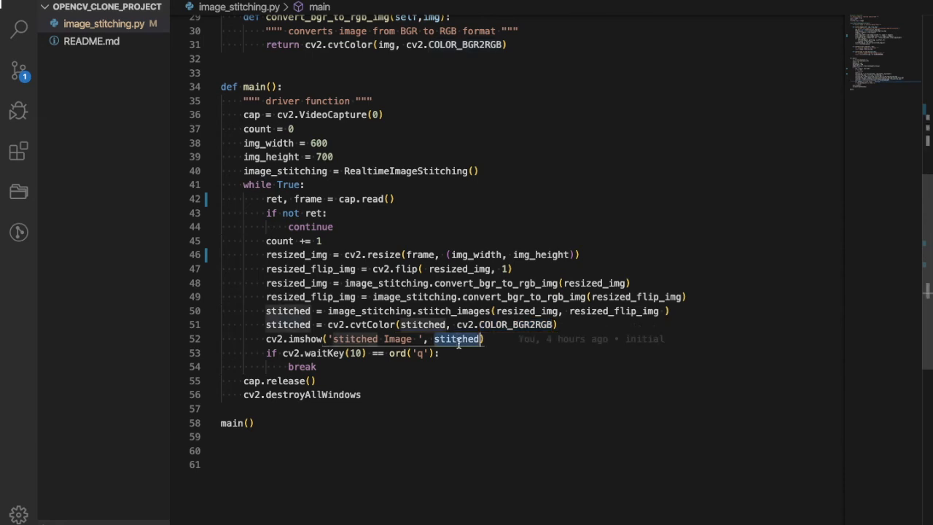
{"action": "mouse_move", "coordinate": [463, 132]}
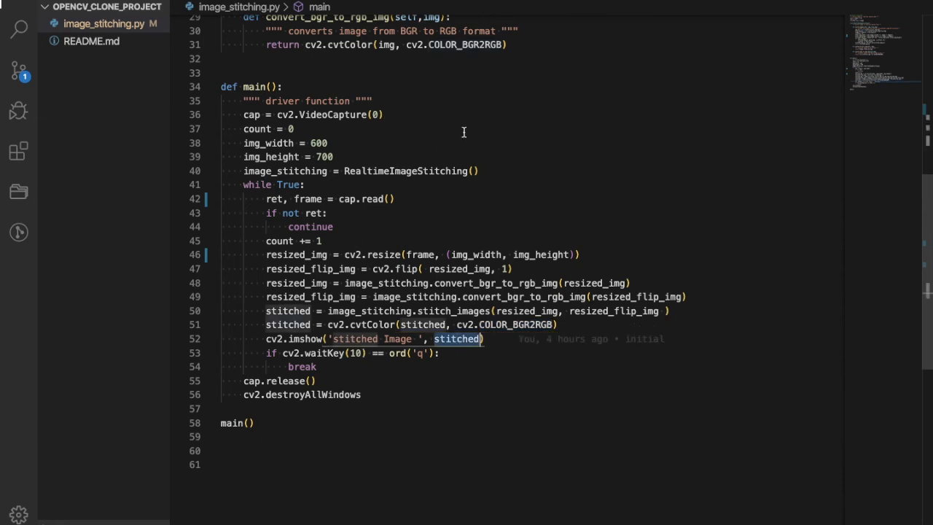
{"action": "mouse_move", "coordinate": [465, 266]}
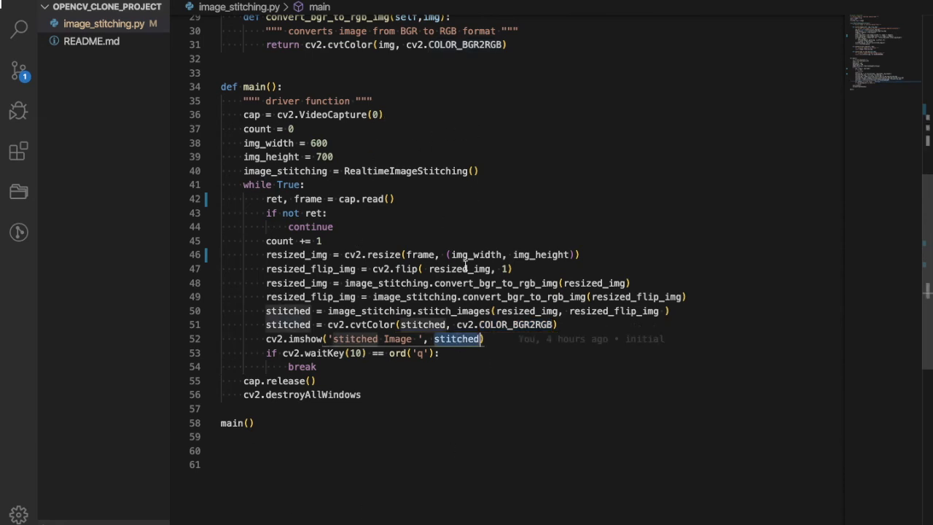
Step: Run python image_stitching.py in the integrated terminal twice to show the stitched webcam view
{"action": "left_click", "coordinate": [455, 360]}
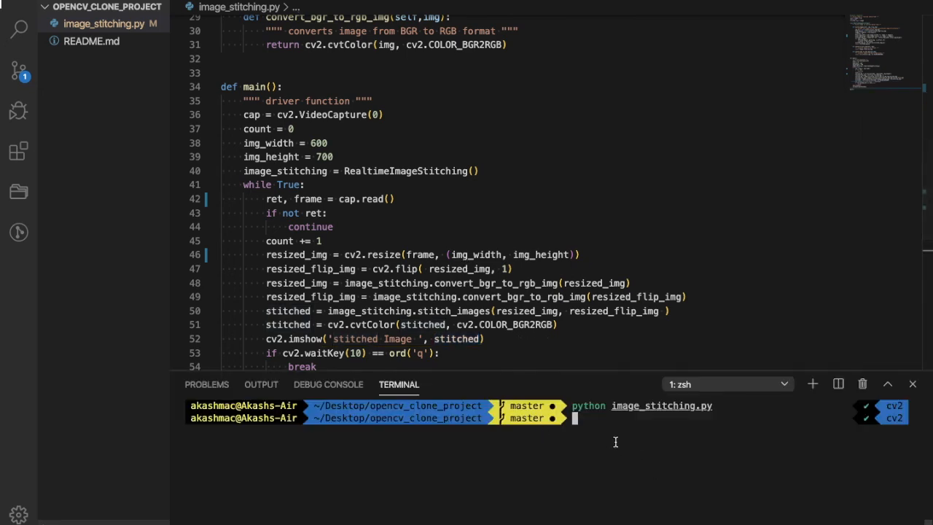
{"action": "key", "text": "Return"}
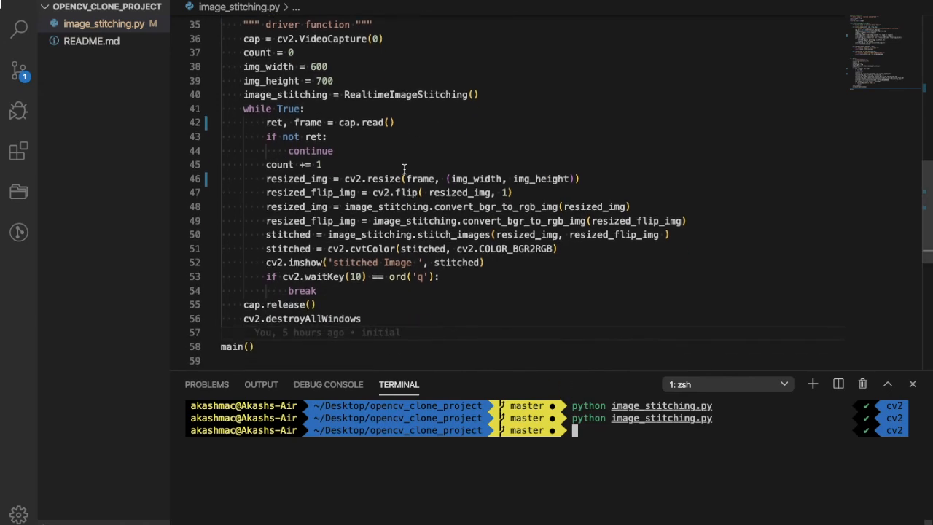
{"action": "scroll", "scroll_direction": "up", "scroll_amount": 3}
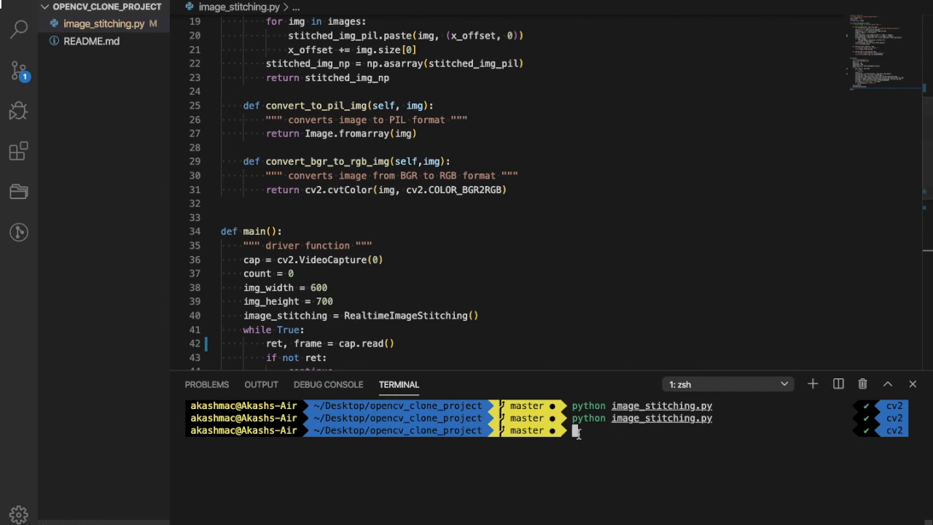
{"action": "mouse_move", "coordinate": [551, 371]}
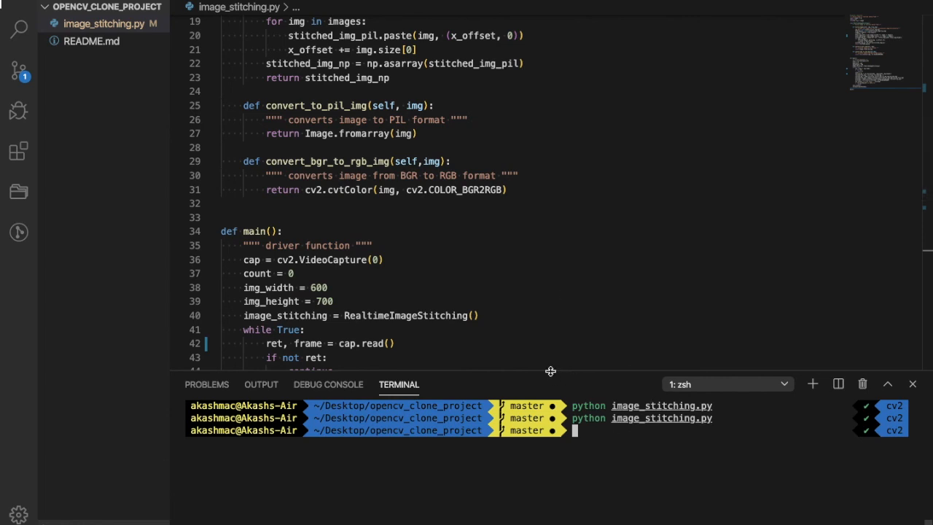